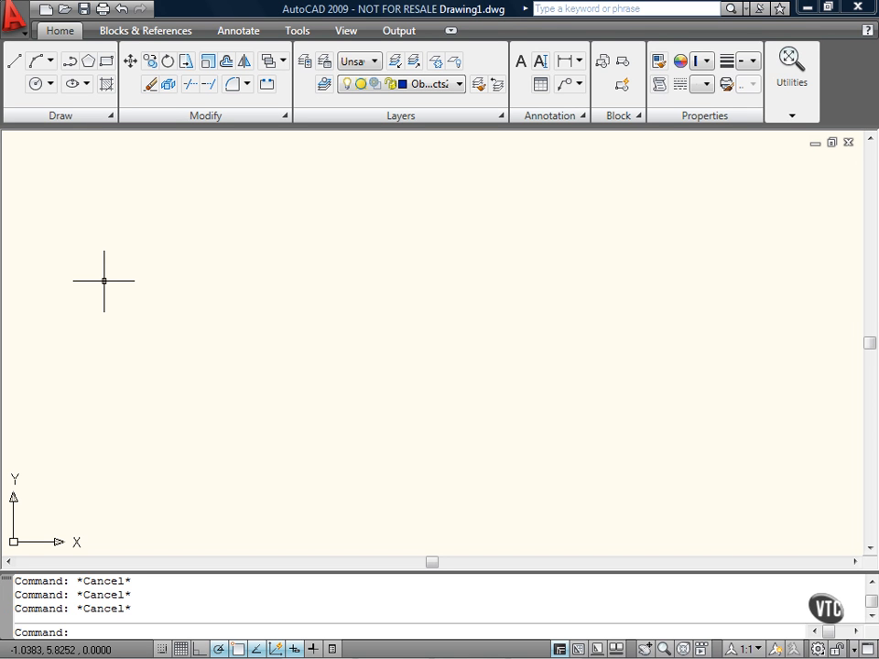
{"action": "mouse_move", "coordinate": [108, 281]}
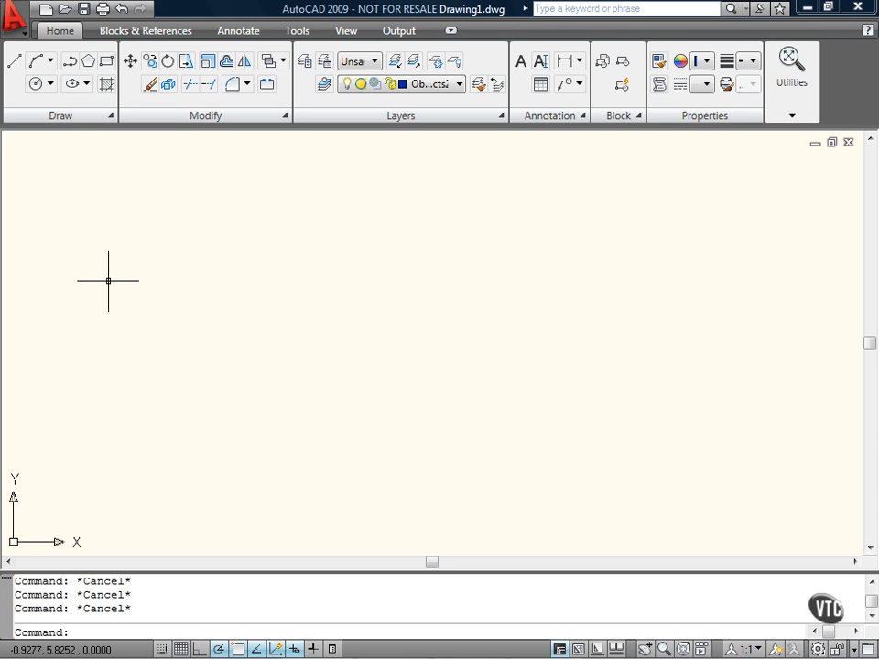
{"action": "mouse_move", "coordinate": [158, 288]}
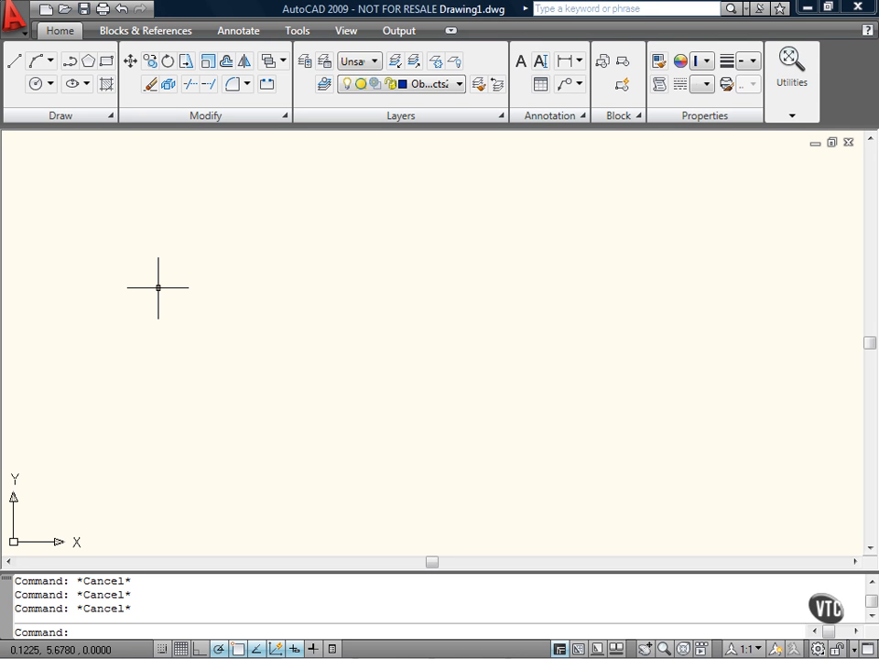
{"action": "mouse_move", "coordinate": [165, 289]}
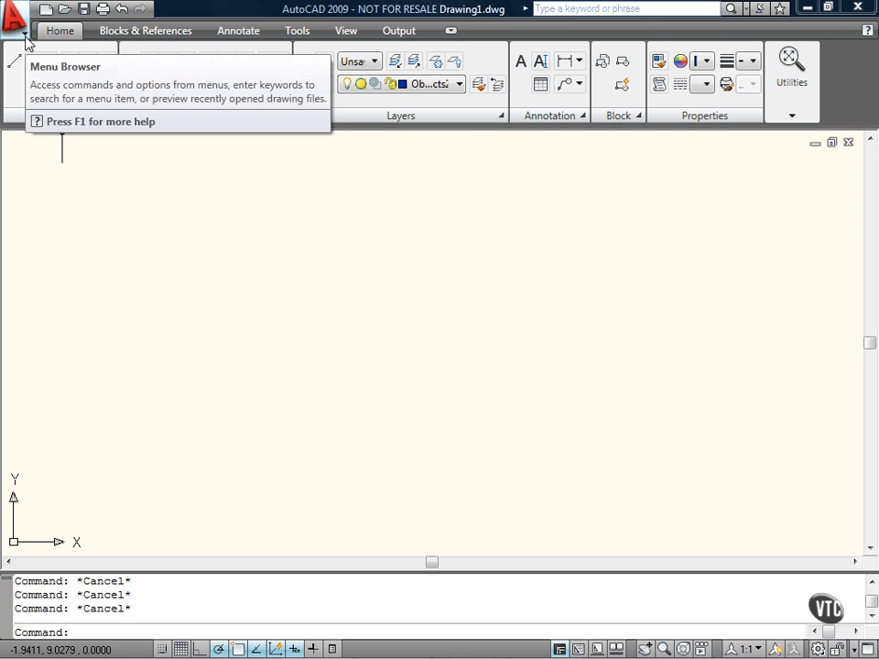
{"action": "mouse_move", "coordinate": [37, 35]}
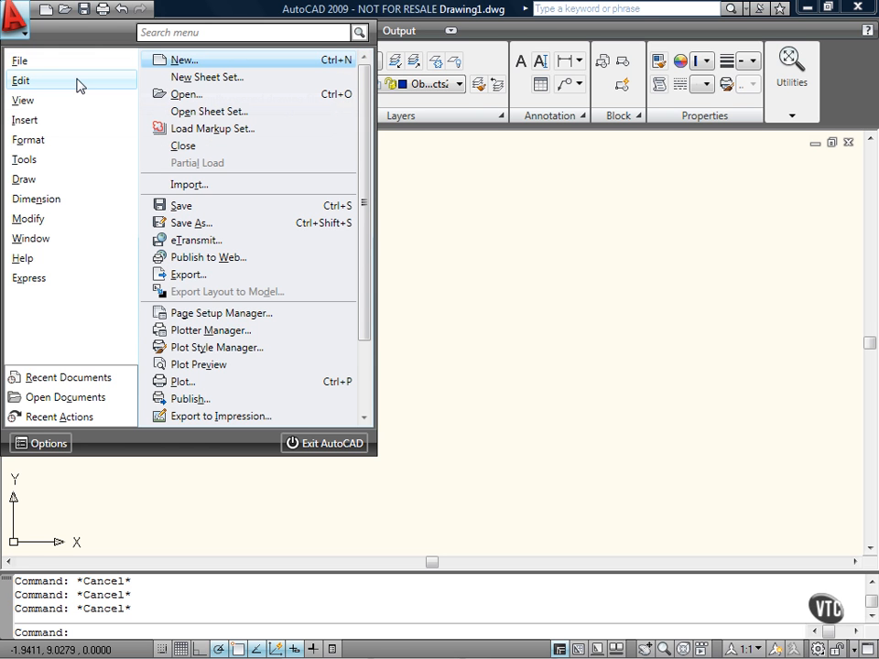
- Browse the Menu Browser's Edit commands, then return to the File command list
{"action": "left_click", "coordinate": [26, 81]}
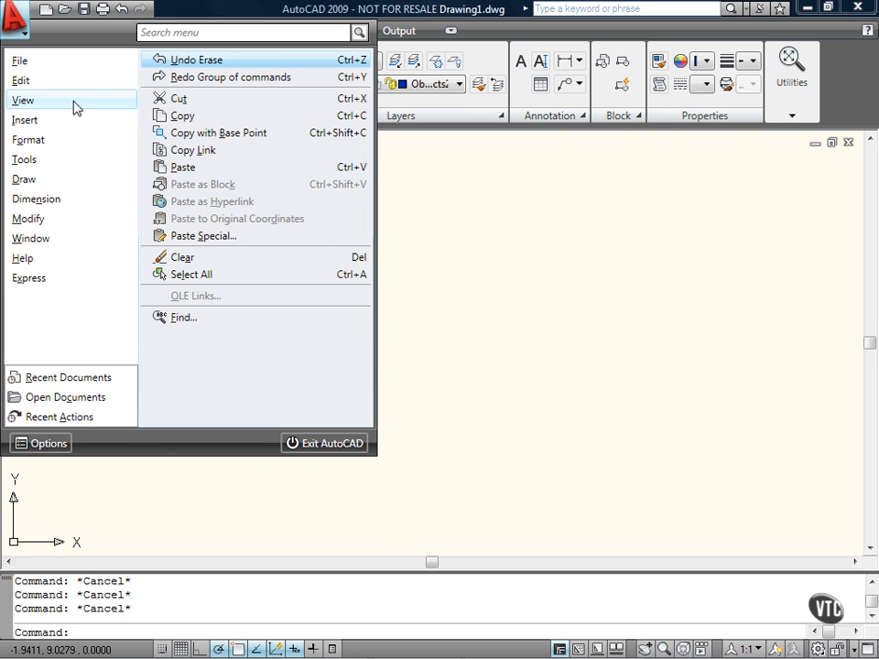
{"action": "left_click", "coordinate": [20, 63]}
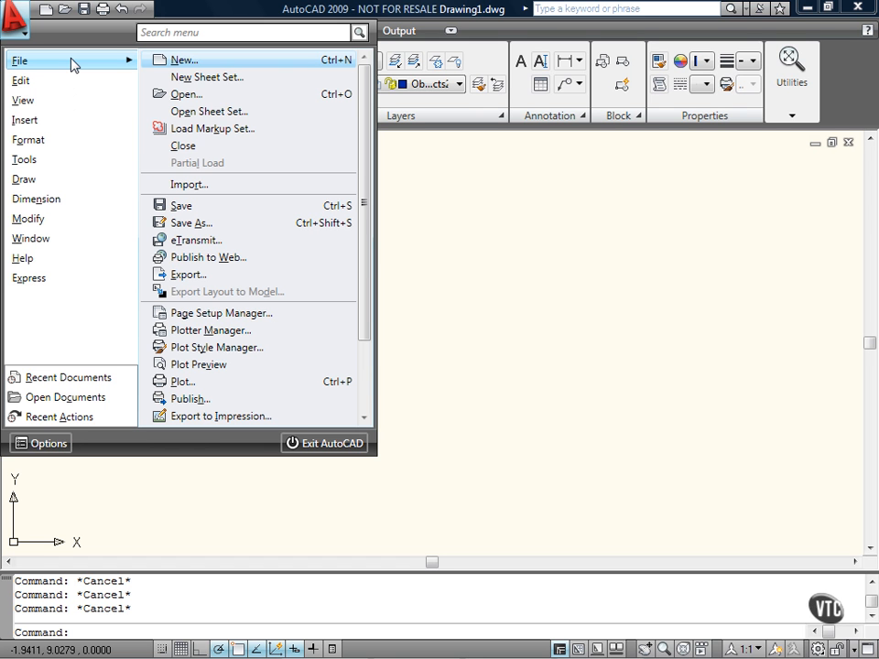
{"action": "mouse_move", "coordinate": [192, 59]}
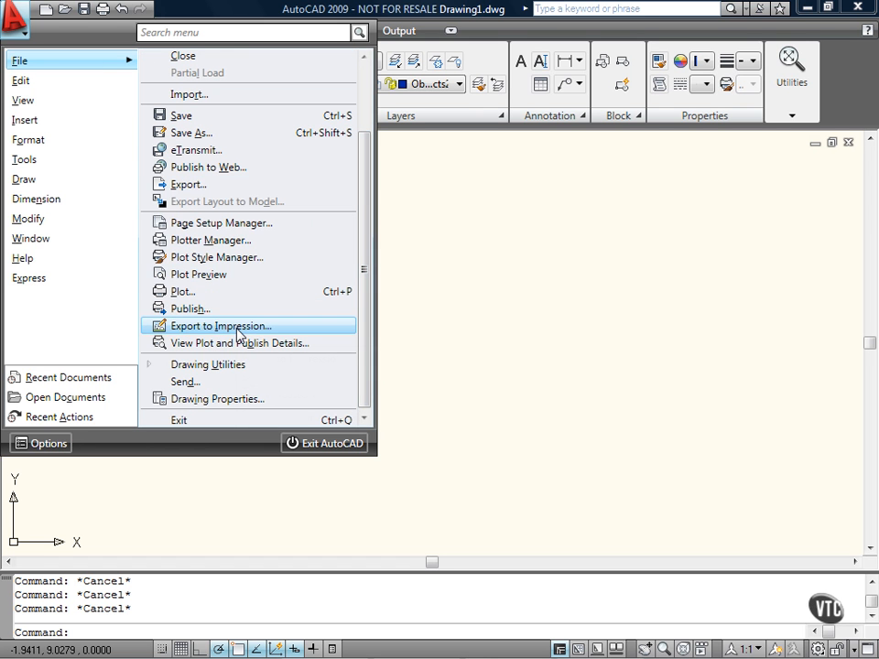
{"action": "mouse_move", "coordinate": [238, 332]}
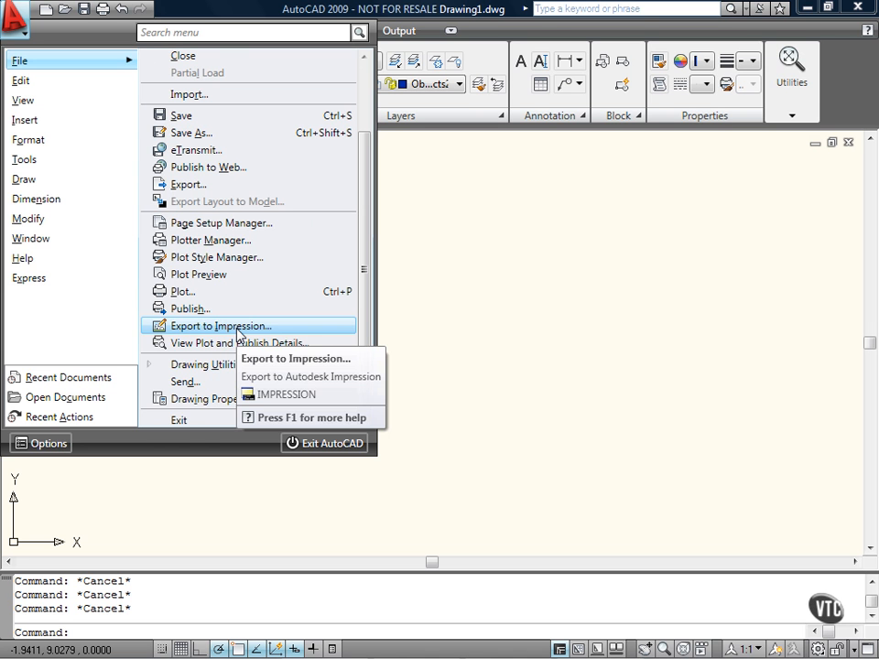
- Browse the Tools, Format, Insert and Modify command groups in the Menu Browser
{"action": "left_click", "coordinate": [23, 159]}
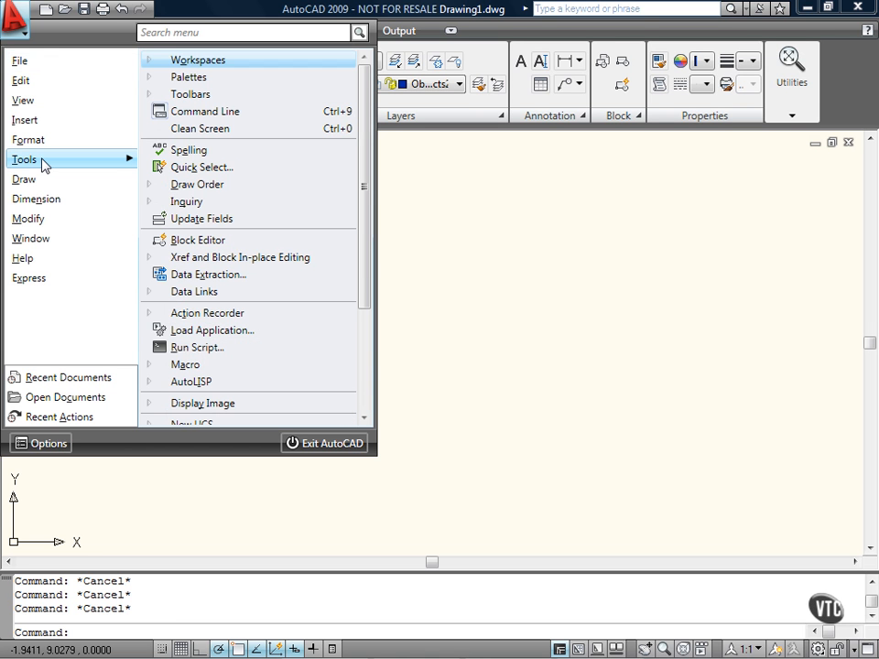
{"action": "mouse_move", "coordinate": [231, 150]}
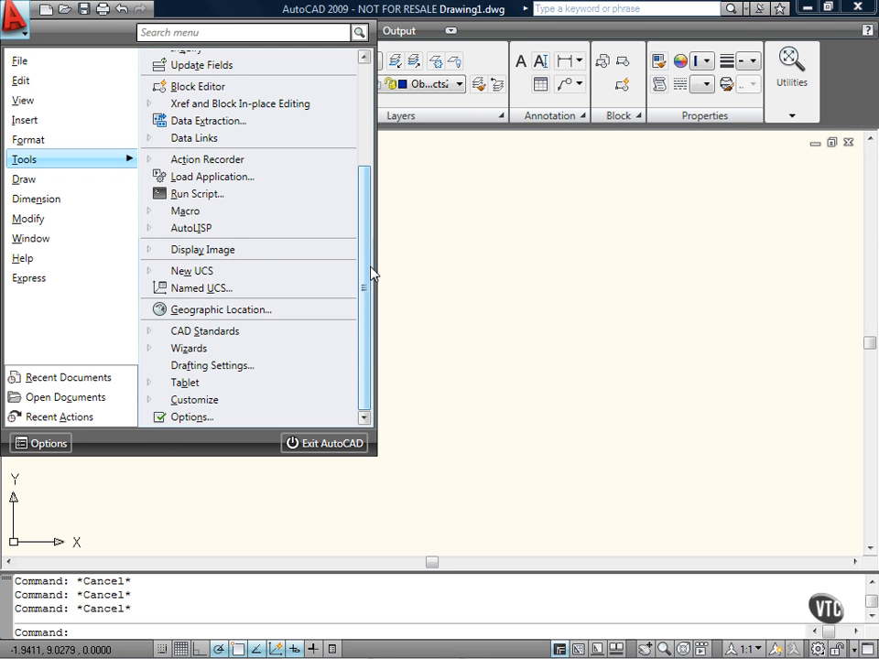
{"action": "left_click", "coordinate": [28, 139]}
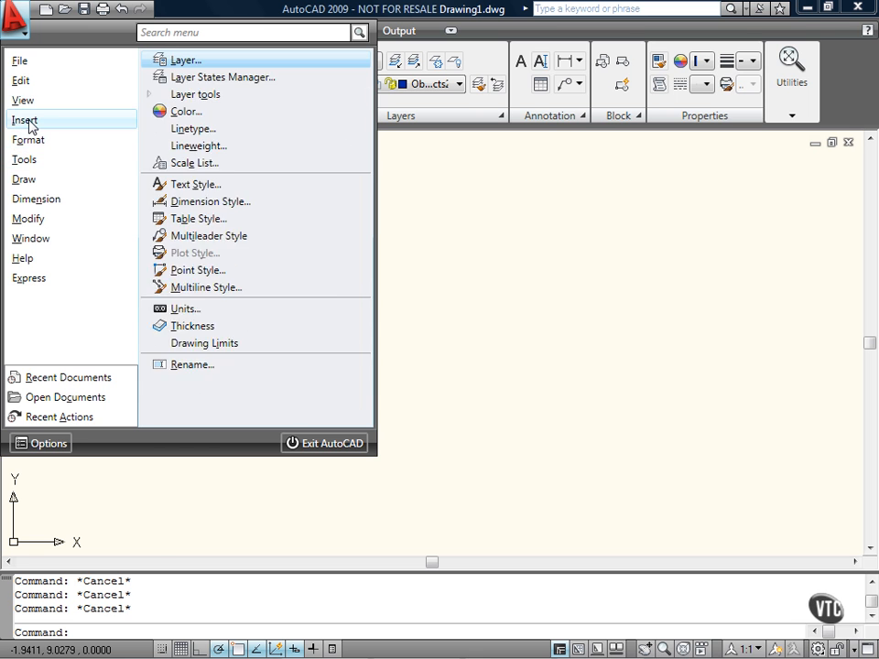
{"action": "left_click", "coordinate": [26, 119]}
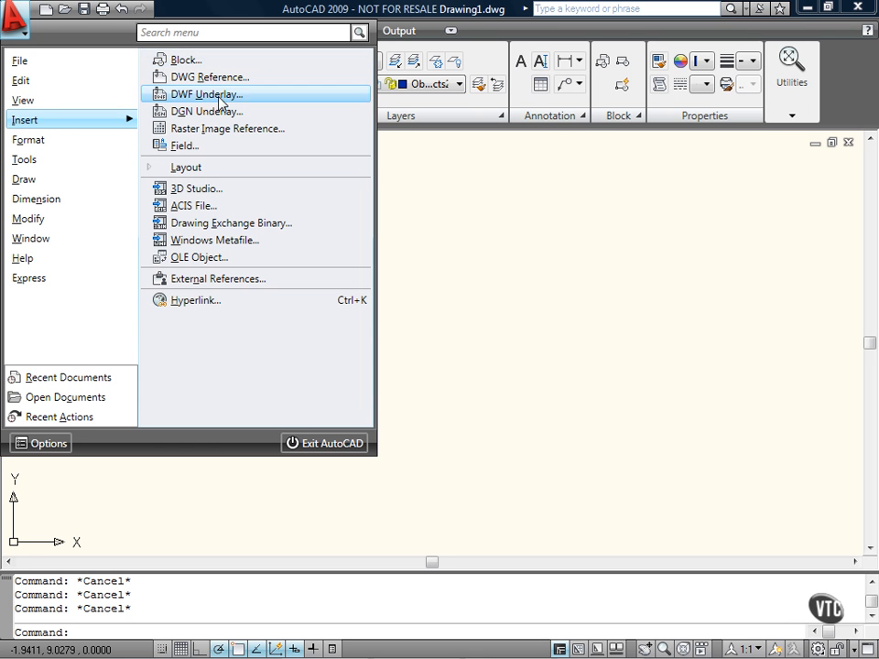
{"action": "mouse_move", "coordinate": [211, 77]}
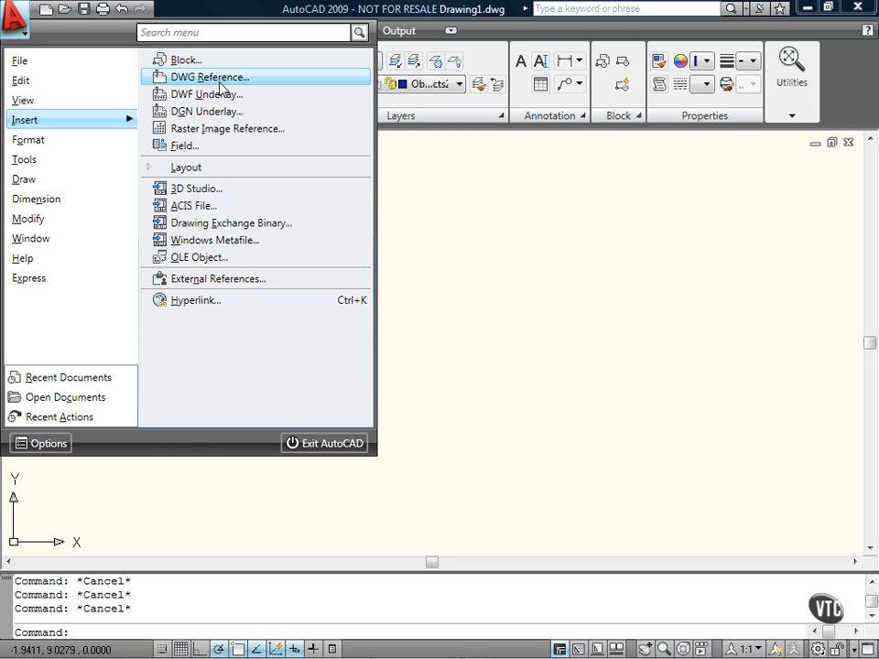
{"action": "mouse_move", "coordinate": [220, 128]}
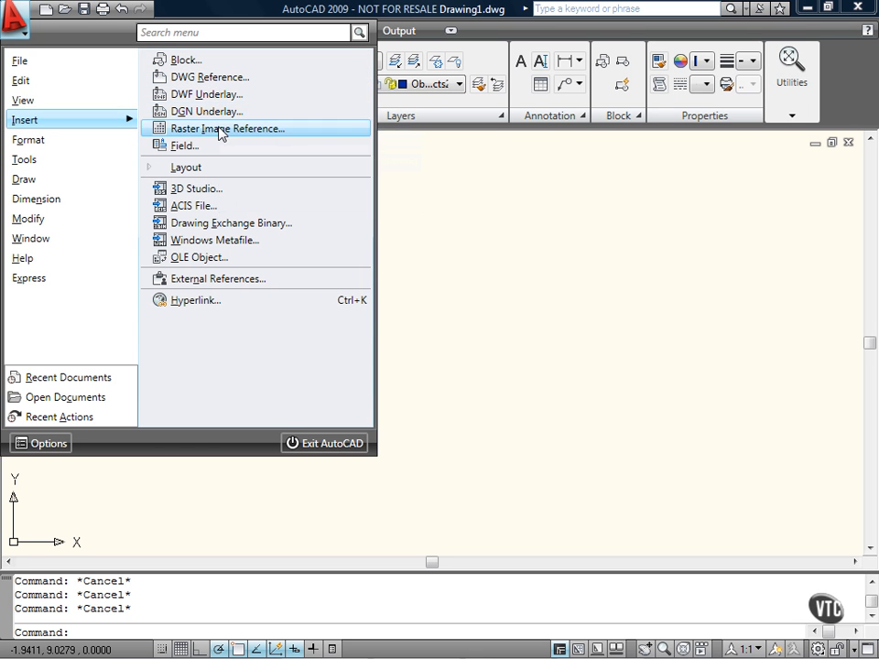
{"action": "left_click", "coordinate": [28, 218]}
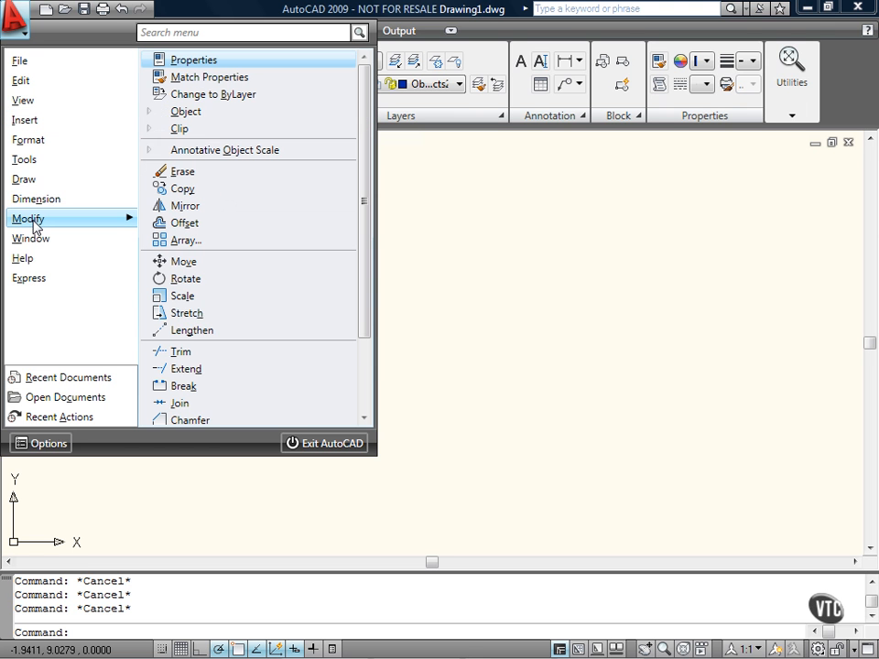
{"action": "mouse_move", "coordinate": [70, 224]}
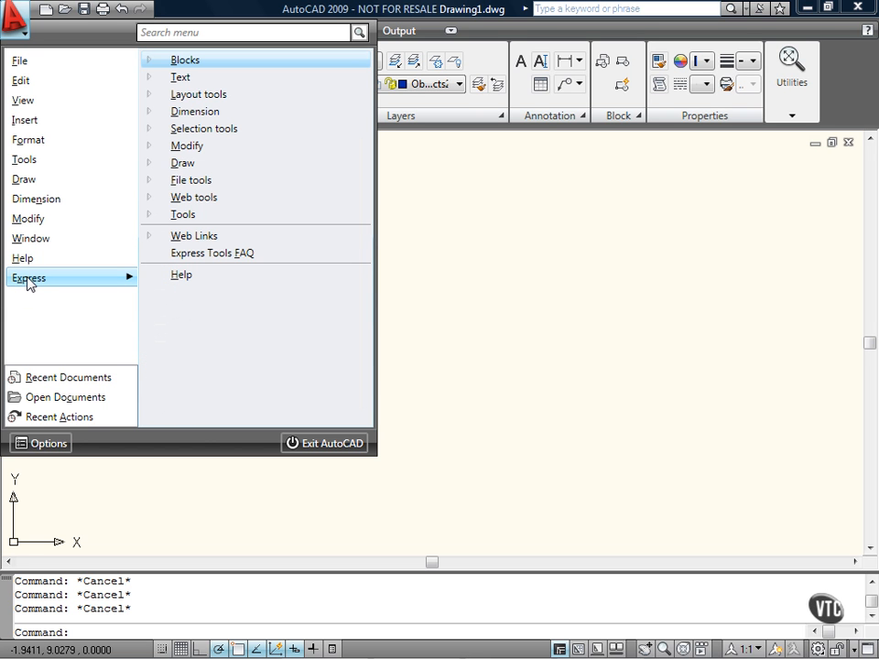
- Show the Express tools commands, the open drawings list and the Recent Actions list
{"action": "left_click", "coordinate": [70, 377]}
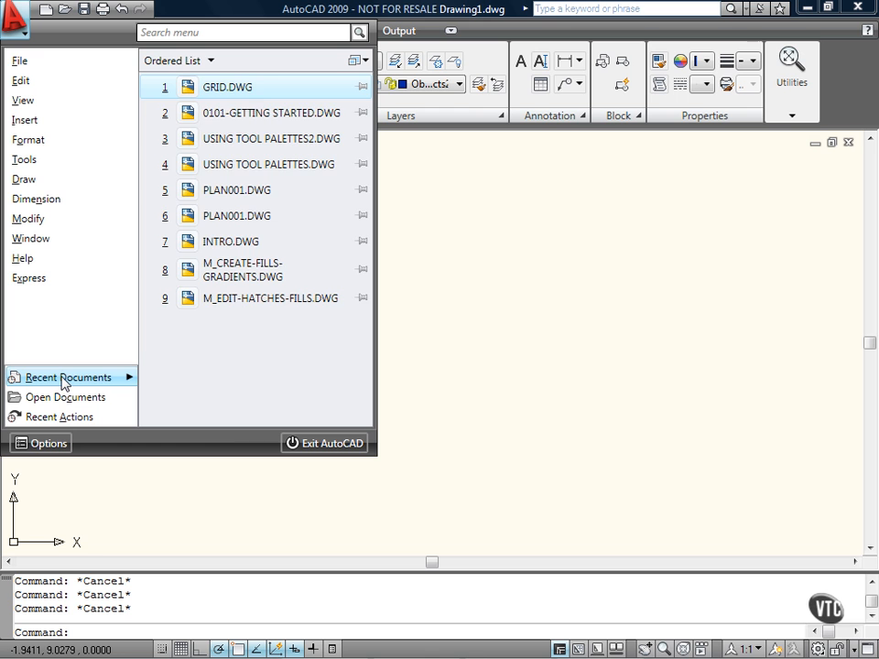
{"action": "left_click", "coordinate": [64, 397]}
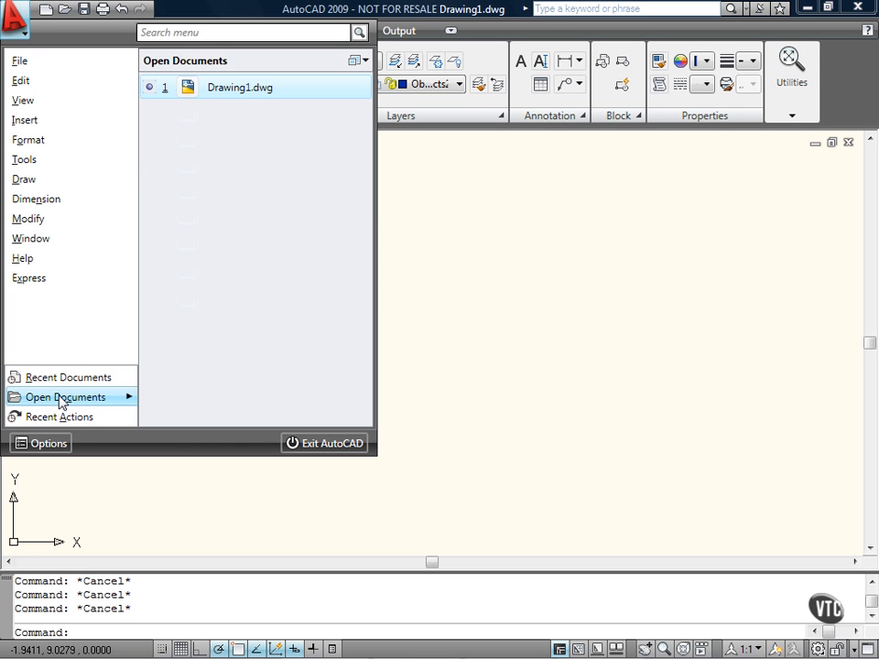
{"action": "left_click", "coordinate": [59, 418]}
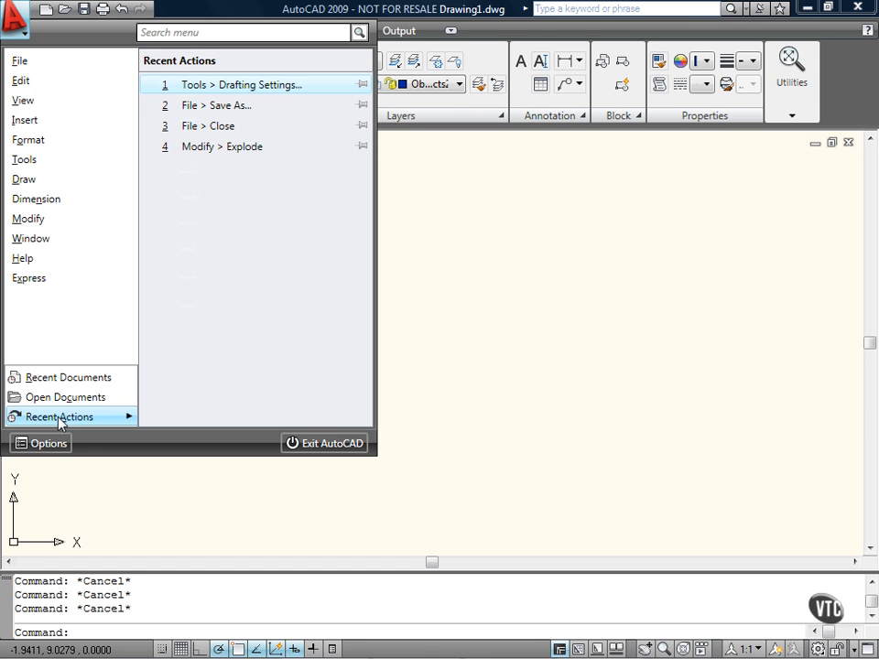
{"action": "mouse_move", "coordinate": [58, 452]}
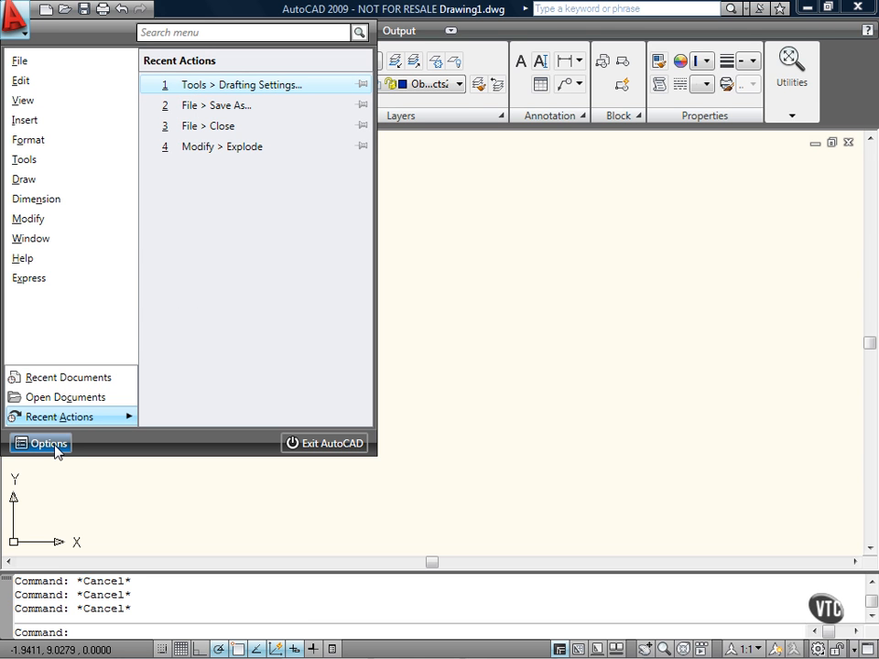
{"action": "mouse_move", "coordinate": [72, 395]}
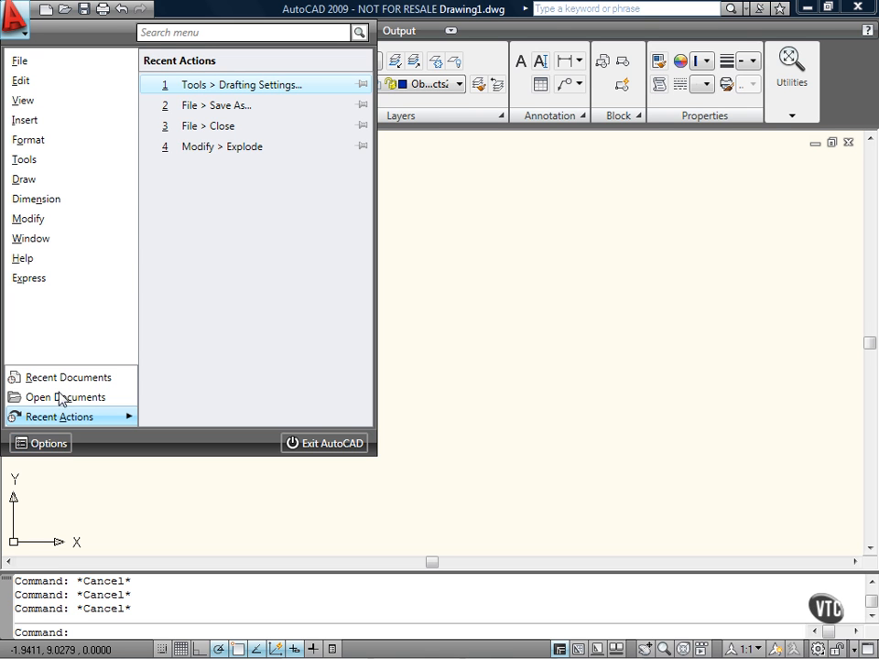
{"action": "mouse_move", "coordinate": [301, 451]}
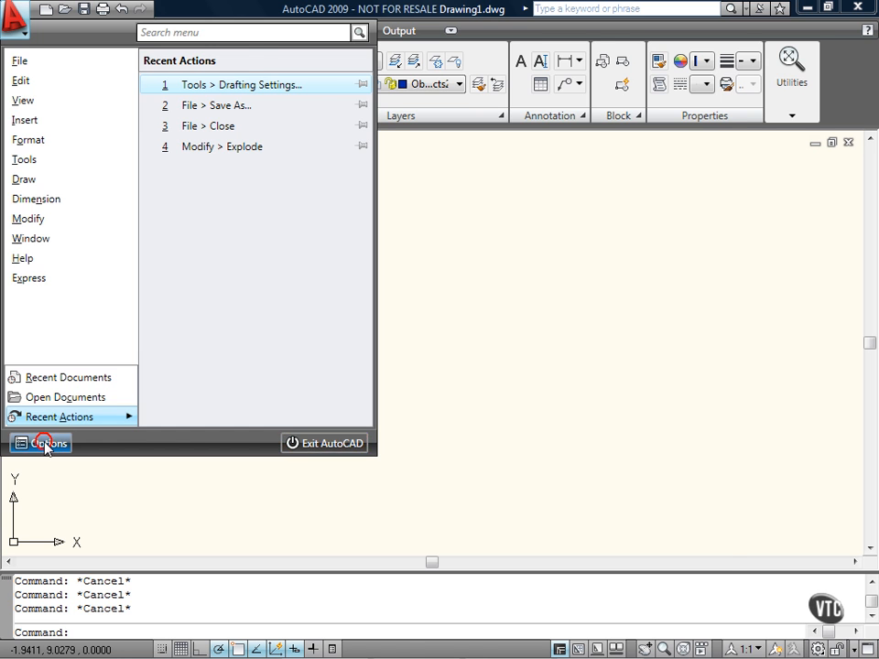
- Review the Files, Open and Save, and User Preferences settings in the Options dialog
{"action": "left_click", "coordinate": [46, 443]}
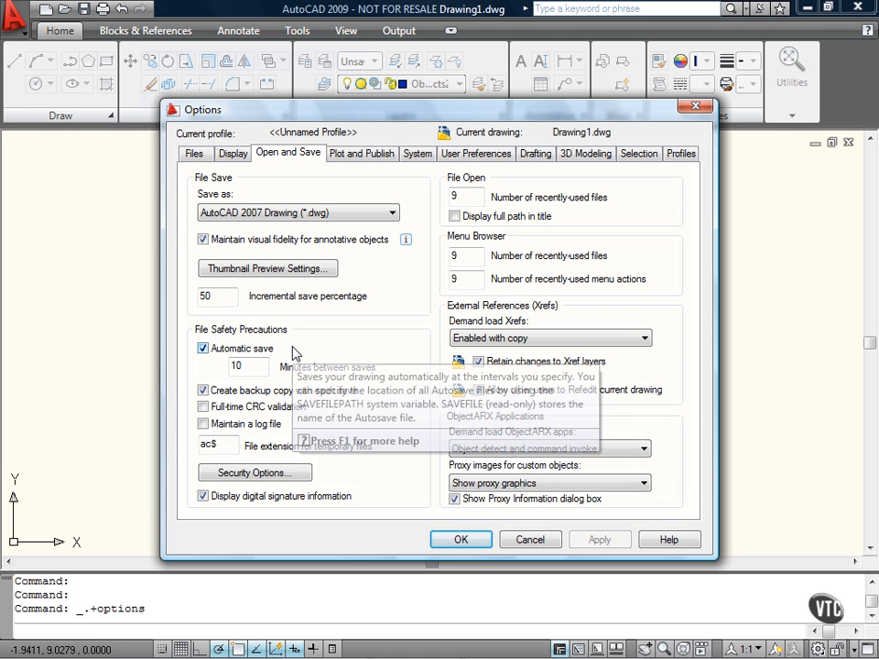
{"action": "left_click", "coordinate": [194, 154]}
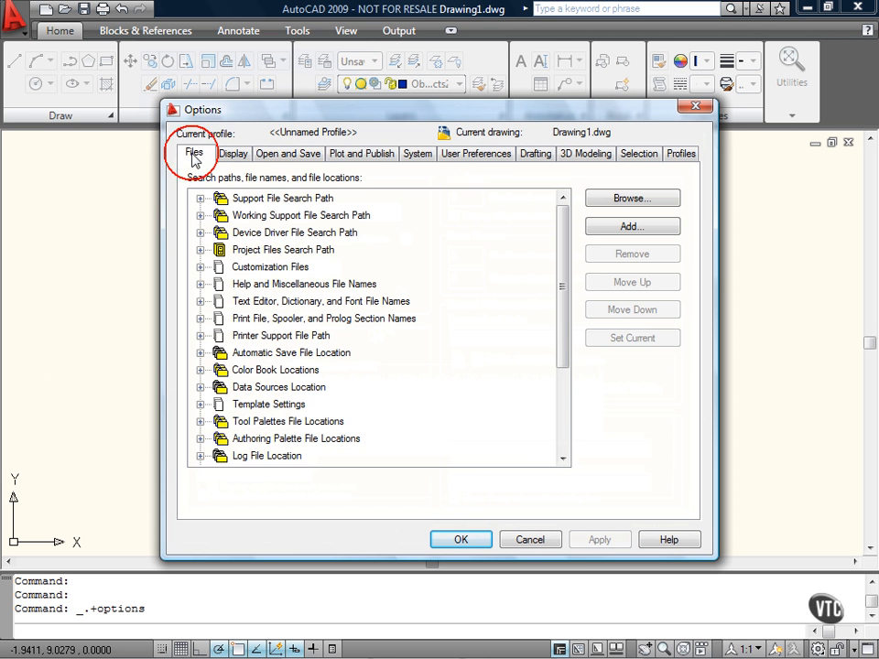
{"action": "left_click", "coordinate": [288, 154]}
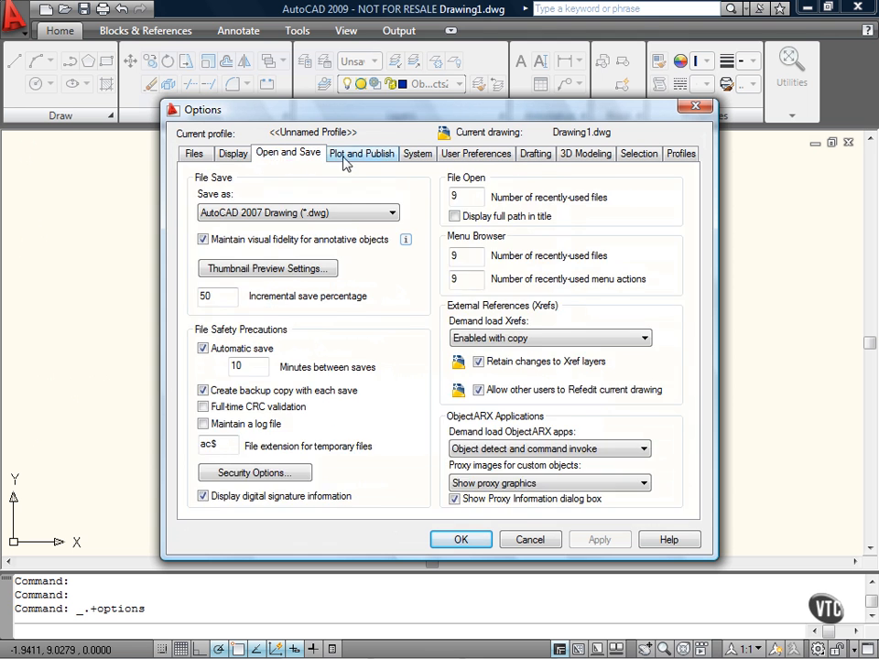
{"action": "left_click", "coordinate": [474, 154]}
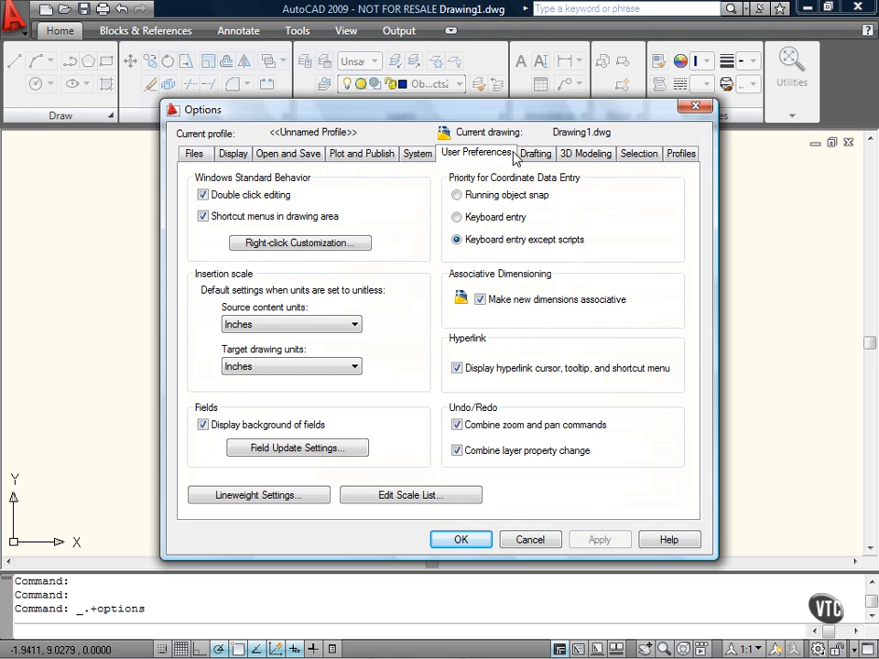
- Review the Drafting, 3D Modeling and Selection settings, then cancel without changes
{"action": "left_click", "coordinate": [534, 154]}
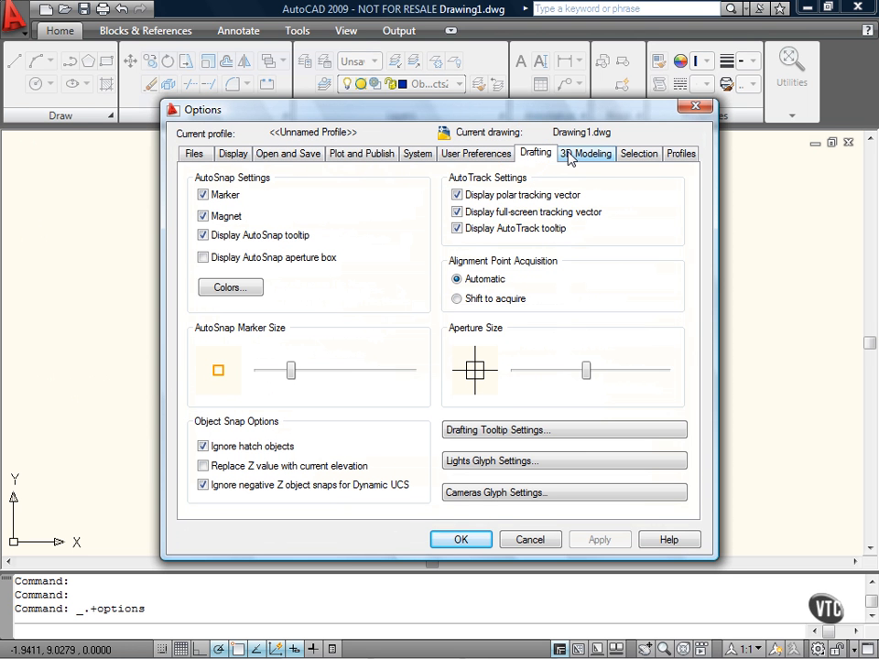
{"action": "mouse_move", "coordinate": [585, 161]}
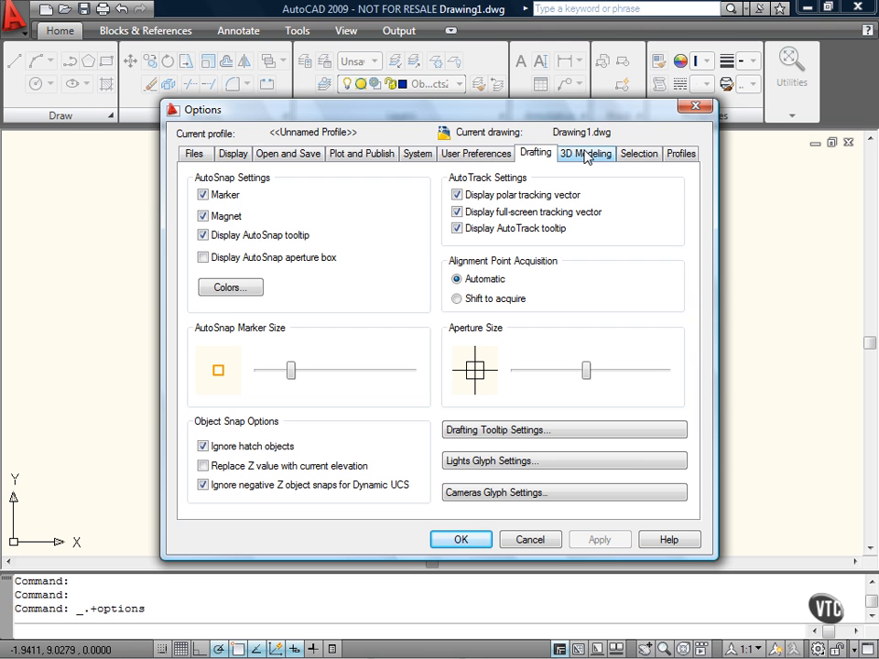
{"action": "left_click", "coordinate": [584, 153]}
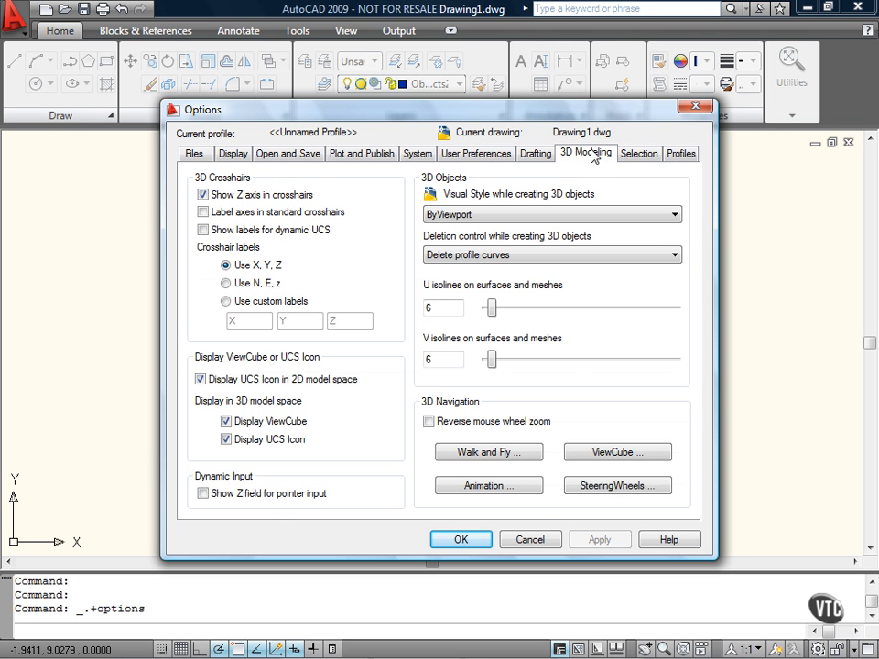
{"action": "left_click", "coordinate": [637, 154]}
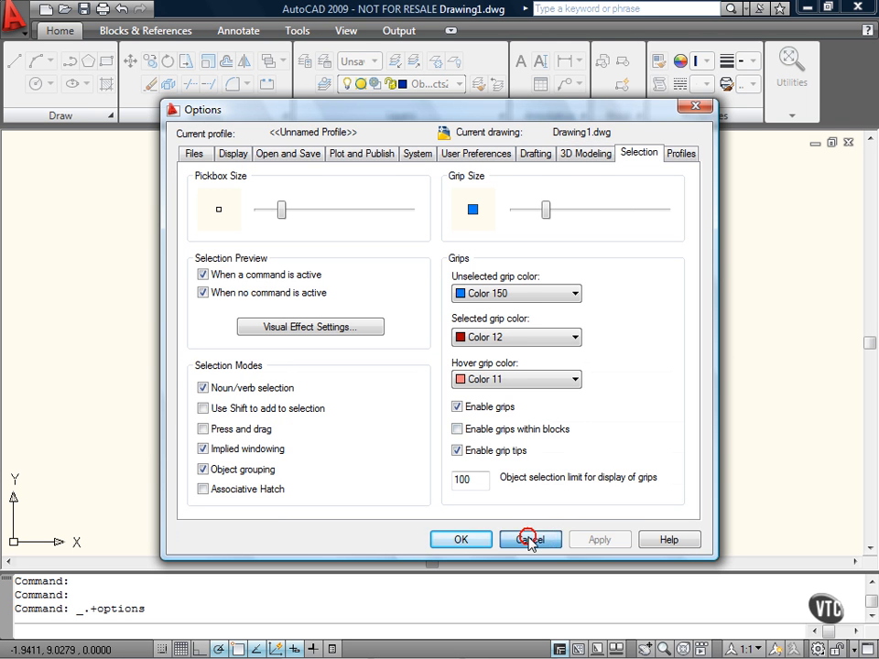
{"action": "left_click", "coordinate": [531, 538]}
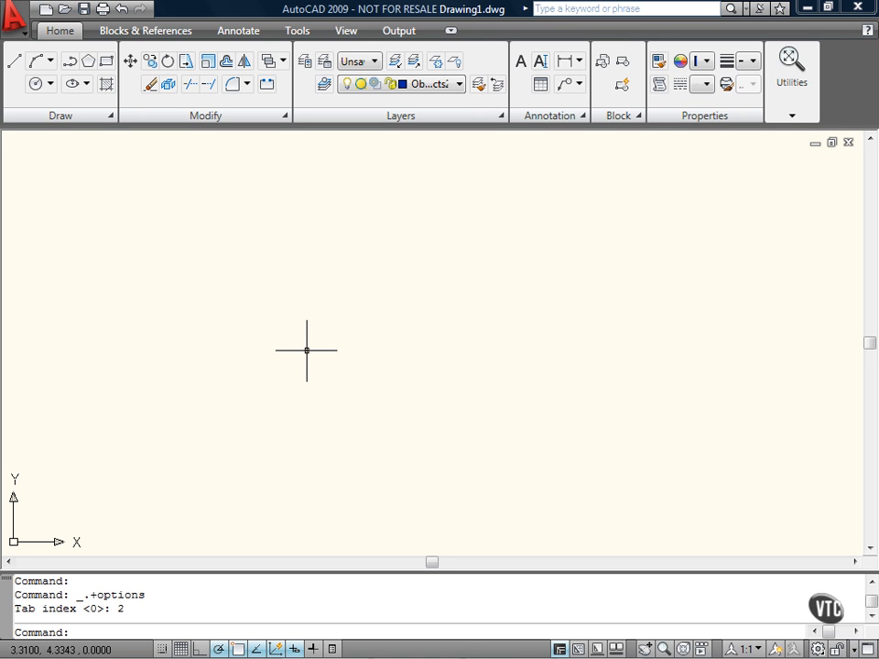
{"action": "mouse_move", "coordinate": [84, 194]}
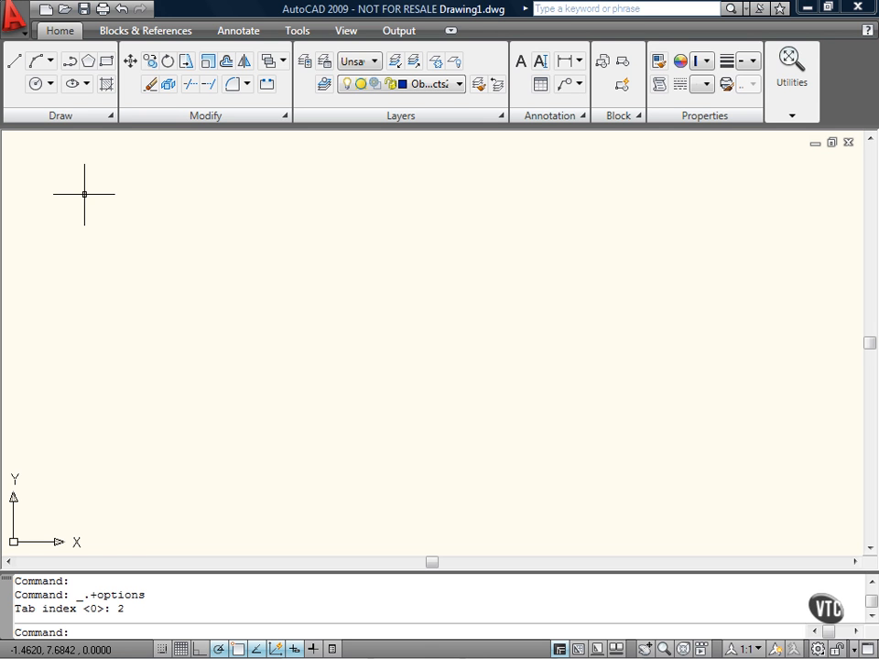
{"action": "mouse_move", "coordinate": [84, 193]}
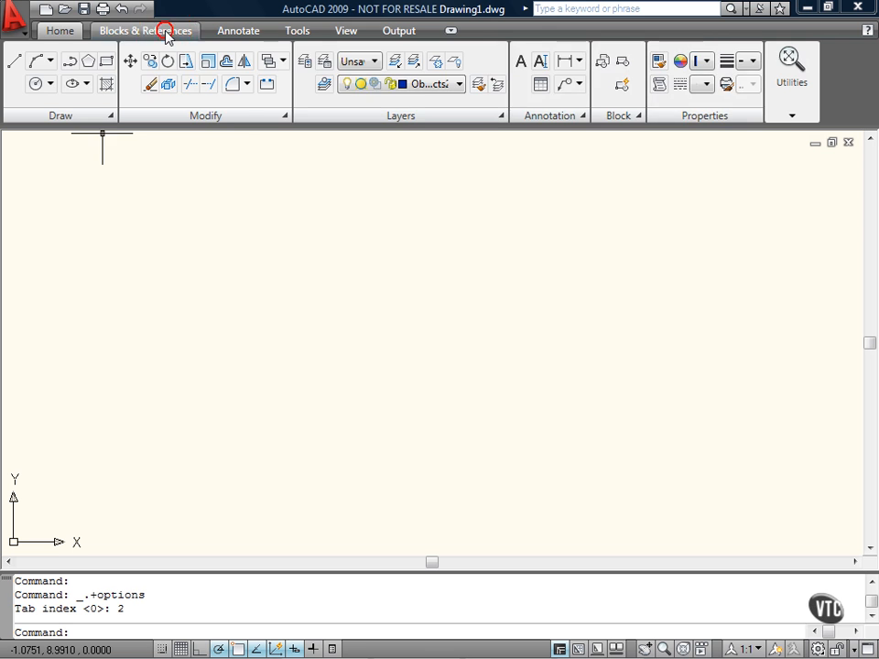
- Switch the ribbon to the Blocks & References tab and its block and import tools
{"action": "left_click", "coordinate": [165, 33]}
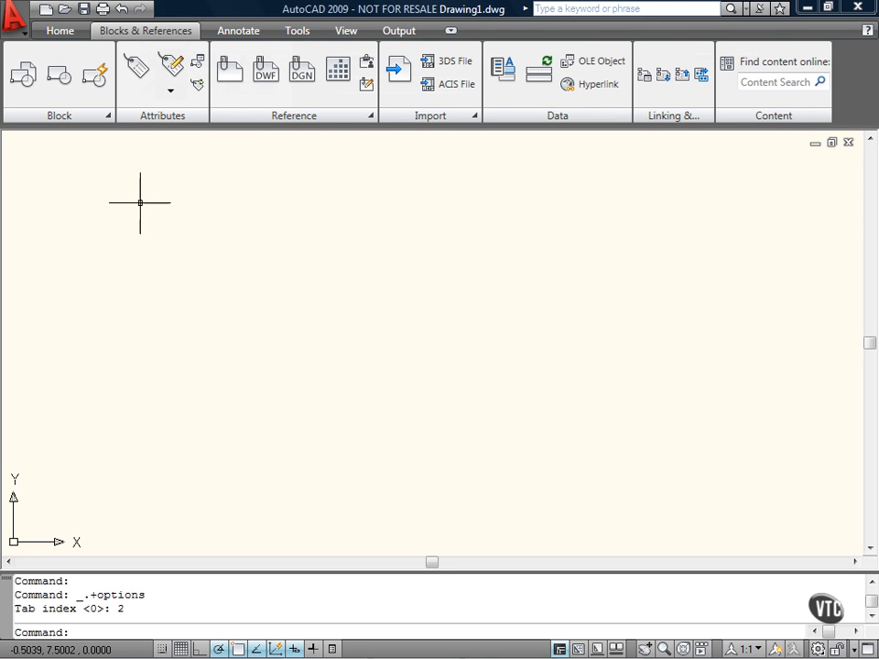
{"action": "mouse_move", "coordinate": [322, 147]}
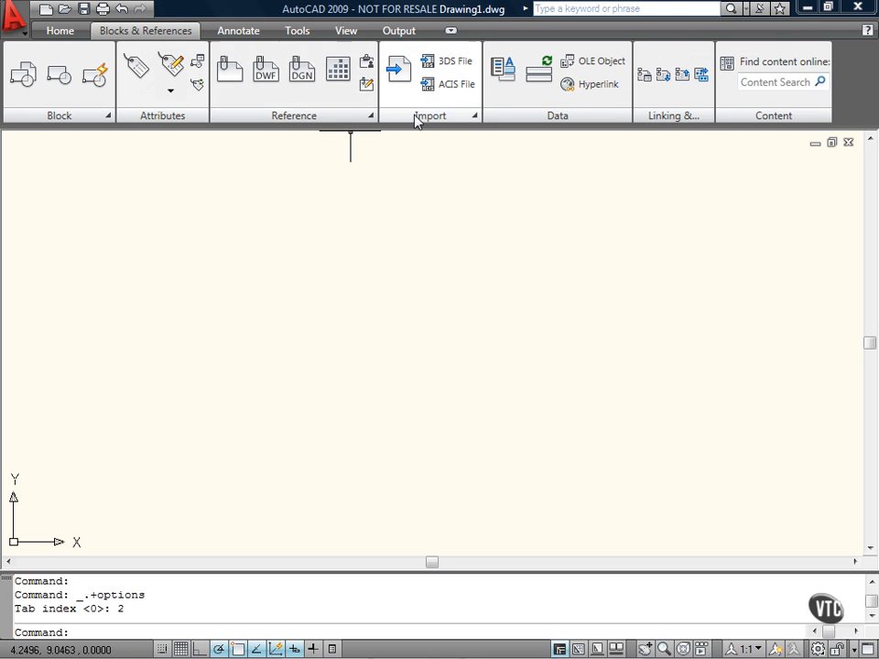
{"action": "left_click", "coordinate": [428, 115]}
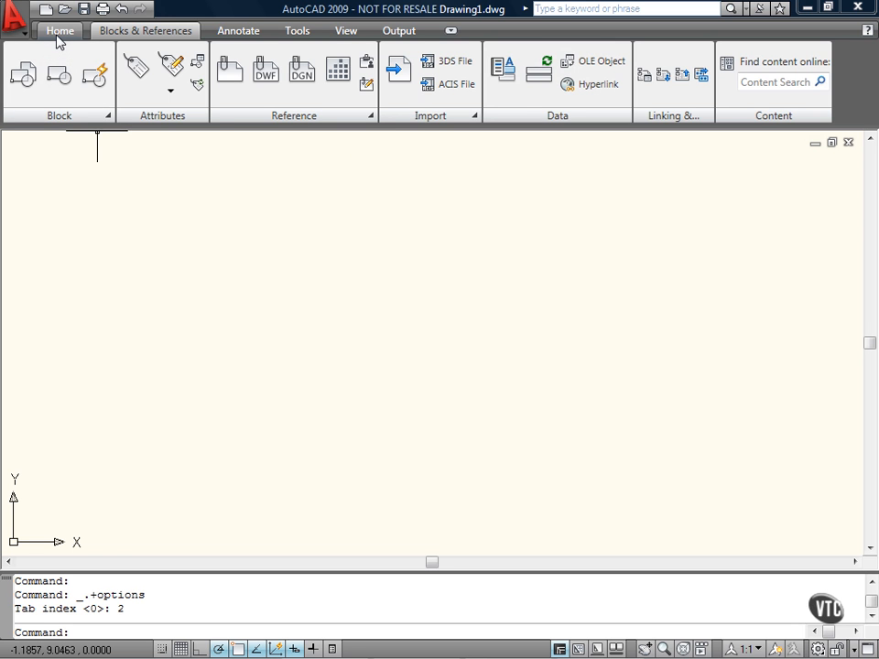
- Return to the Home tab, then show the Annotate tab's text and dimension tools
{"action": "left_click", "coordinate": [36, 40]}
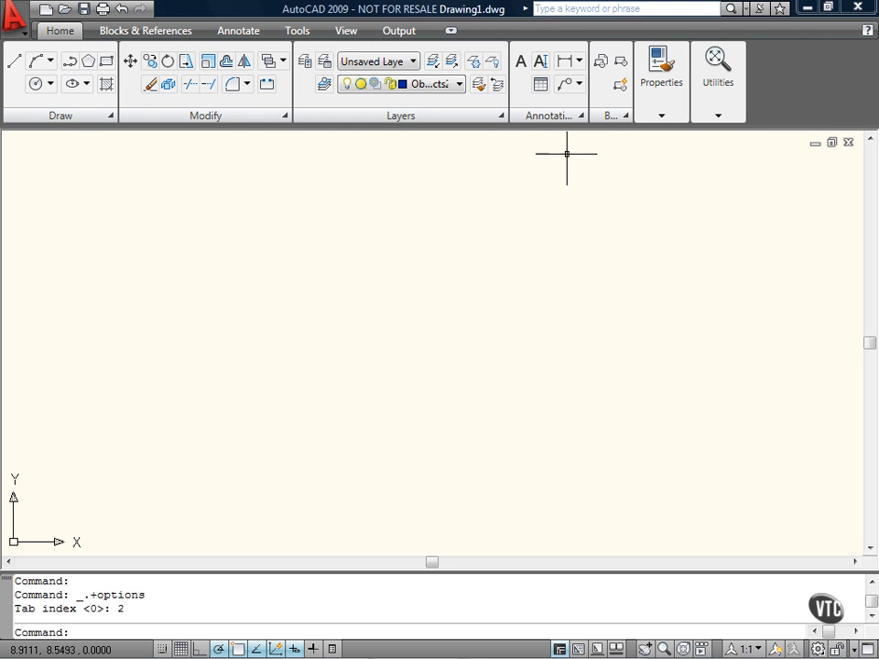
{"action": "mouse_move", "coordinate": [554, 124]}
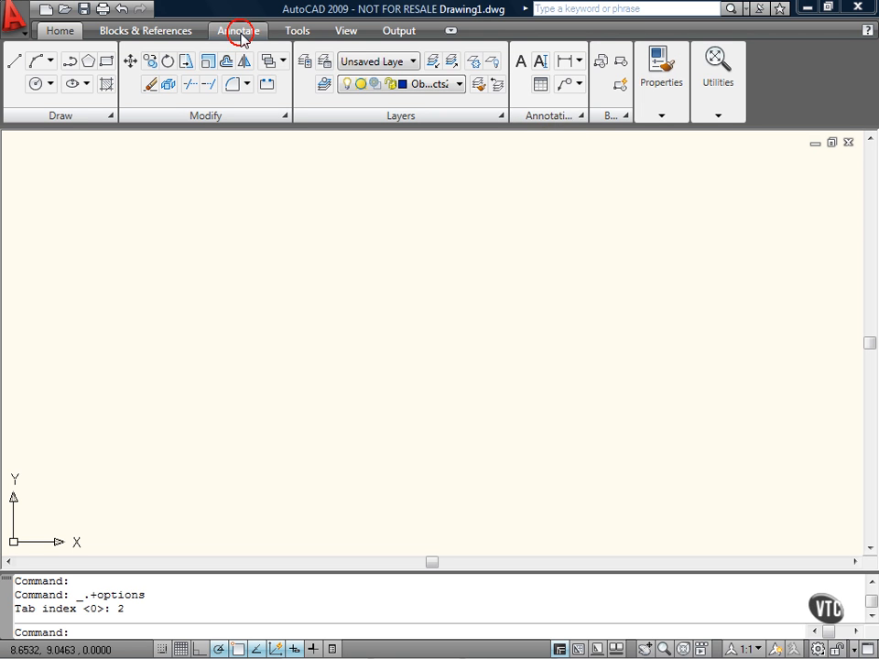
{"action": "left_click", "coordinate": [238, 29]}
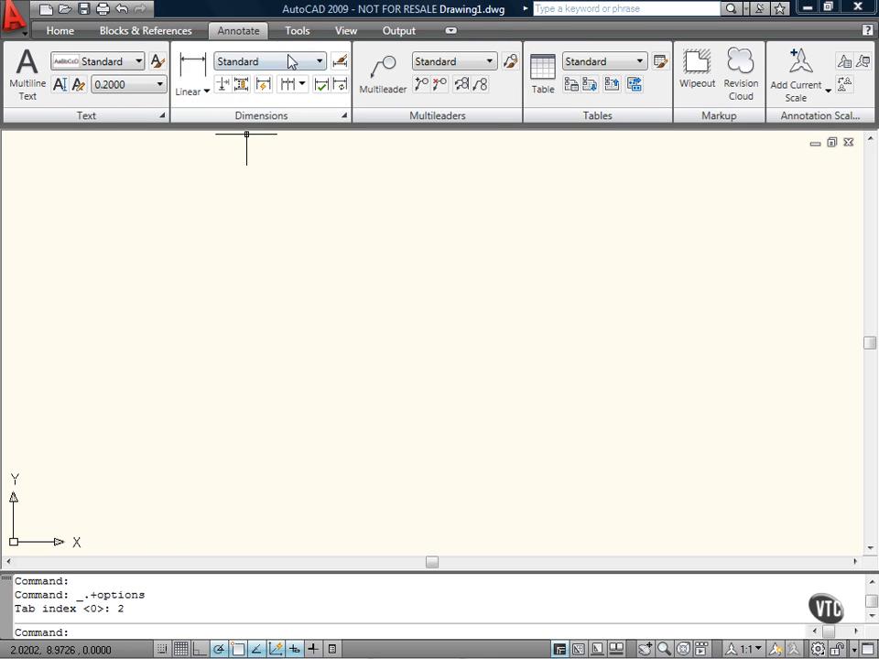
- Show the Tools tab with action recorder, inquiry and customization panels
{"action": "left_click", "coordinate": [297, 29]}
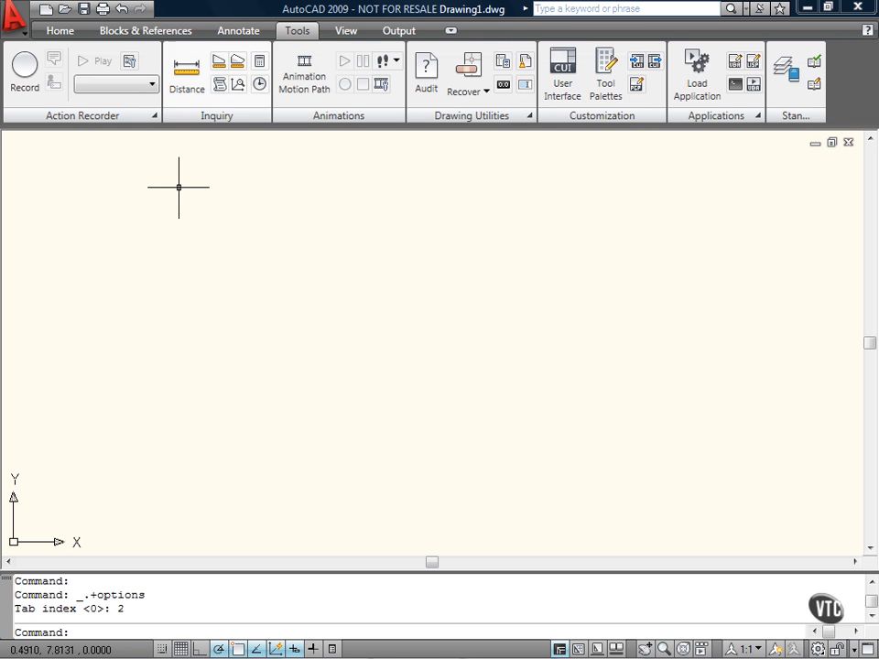
{"action": "mouse_move", "coordinate": [161, 121]}
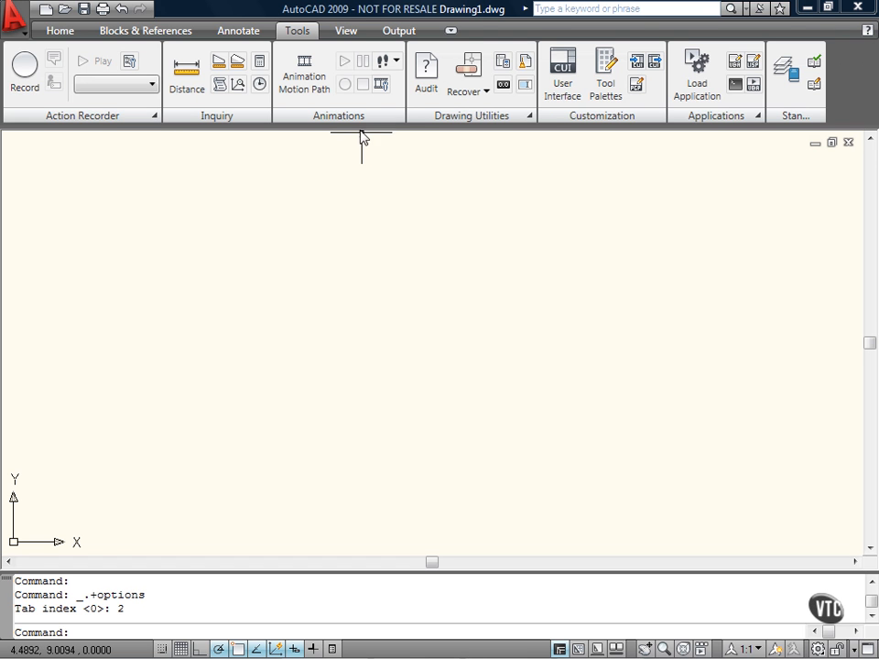
{"action": "mouse_move", "coordinate": [359, 128]}
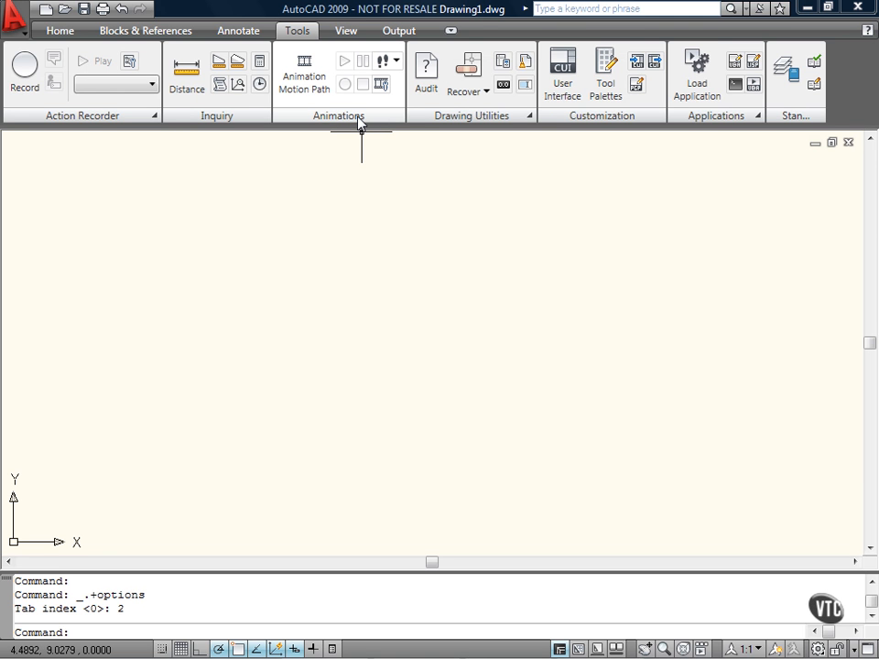
{"action": "mouse_move", "coordinate": [712, 128]}
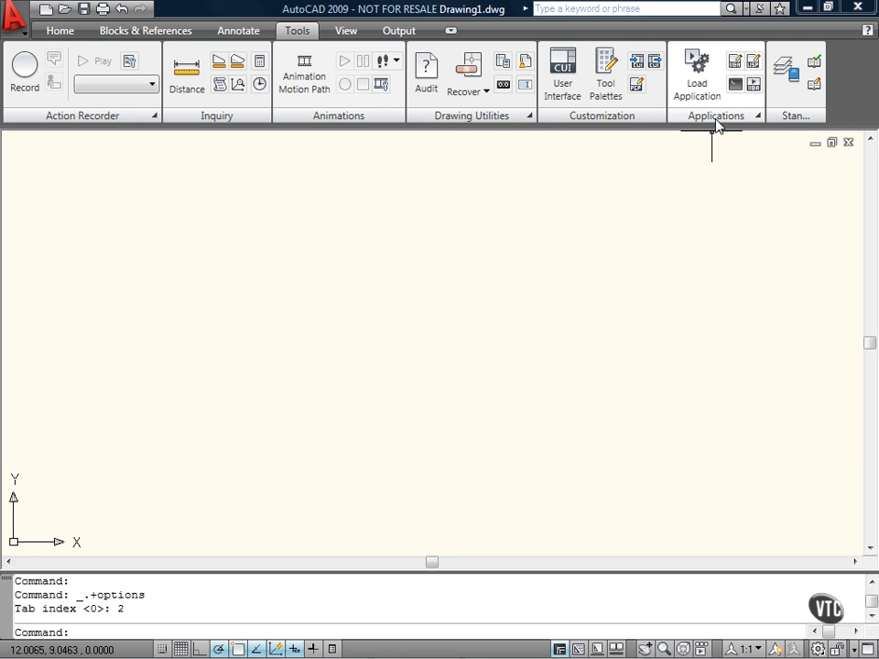
{"action": "mouse_move", "coordinate": [772, 126]}
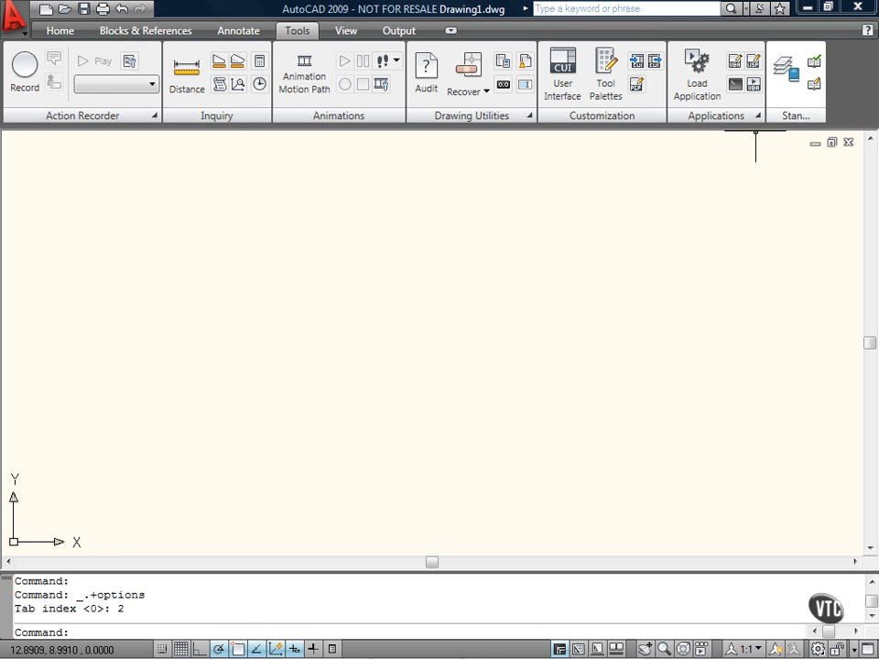
- Show the View tab with UCS, viewport, palette and window panels
{"action": "left_click", "coordinate": [338, 29]}
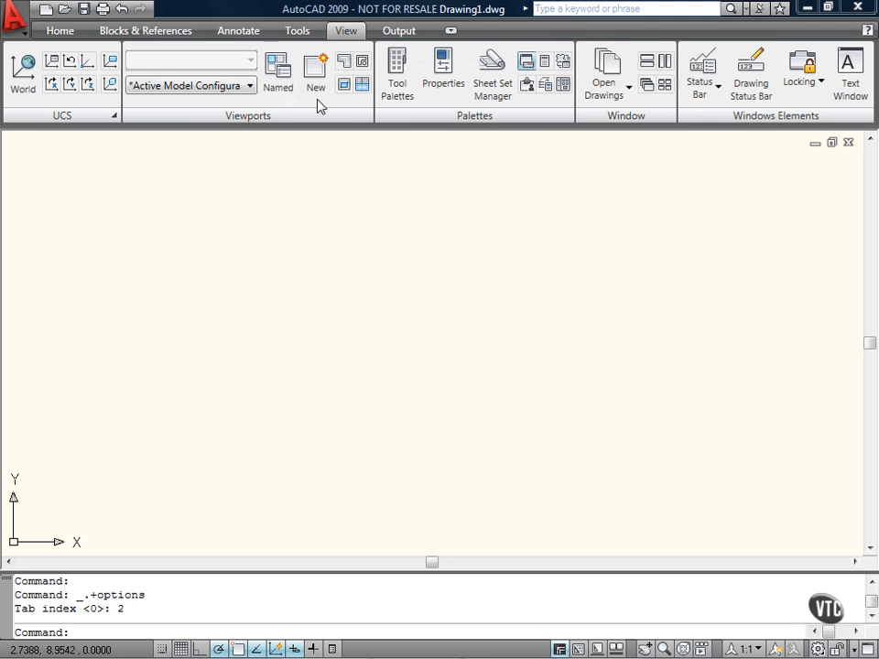
{"action": "mouse_move", "coordinate": [77, 156]}
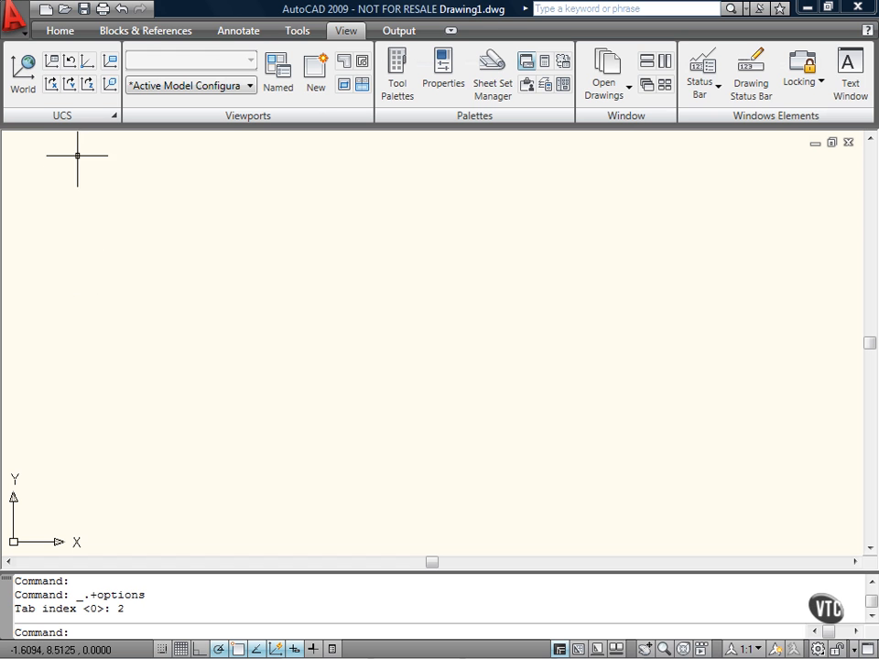
{"action": "mouse_move", "coordinate": [108, 271]}
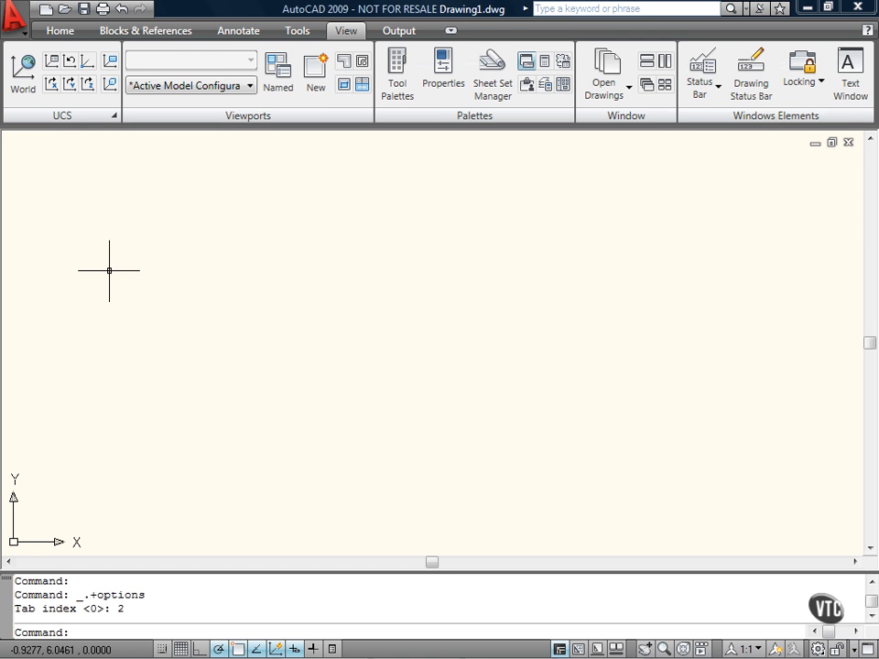
{"action": "mouse_move", "coordinate": [703, 73]}
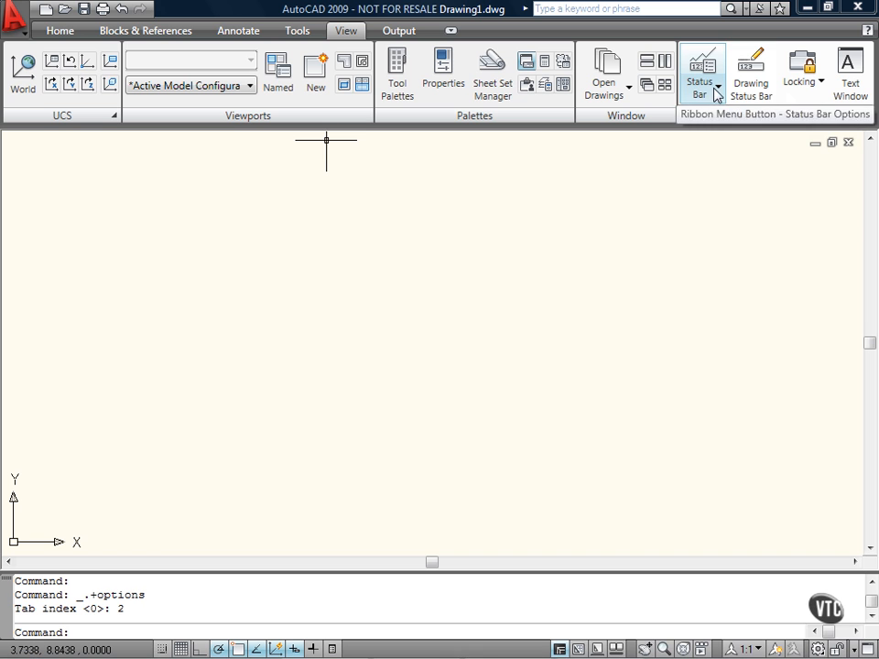
{"action": "mouse_move", "coordinate": [802, 71]}
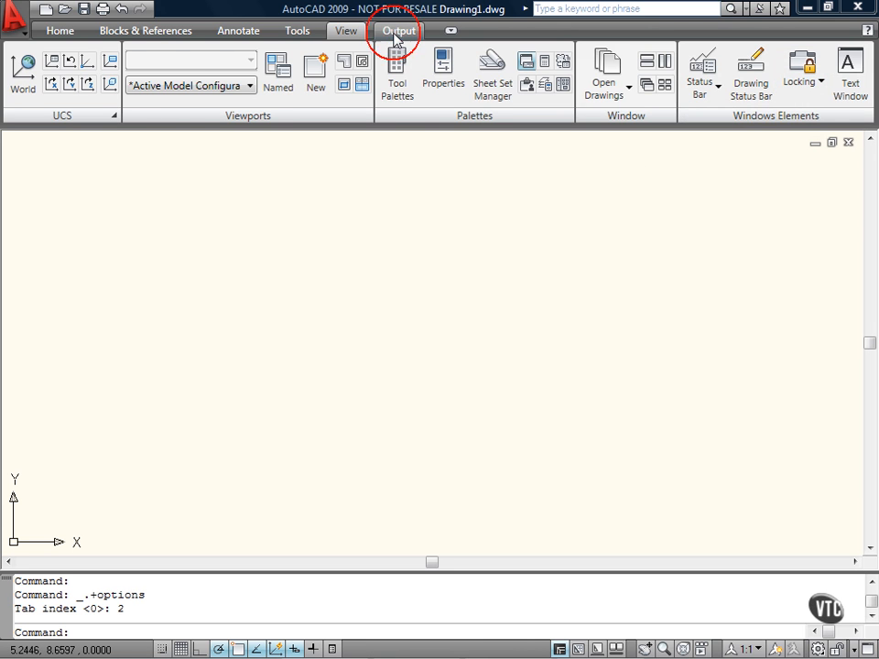
- Show the Output tab with plot, publish and Export to Impression panels
{"action": "left_click", "coordinate": [399, 29]}
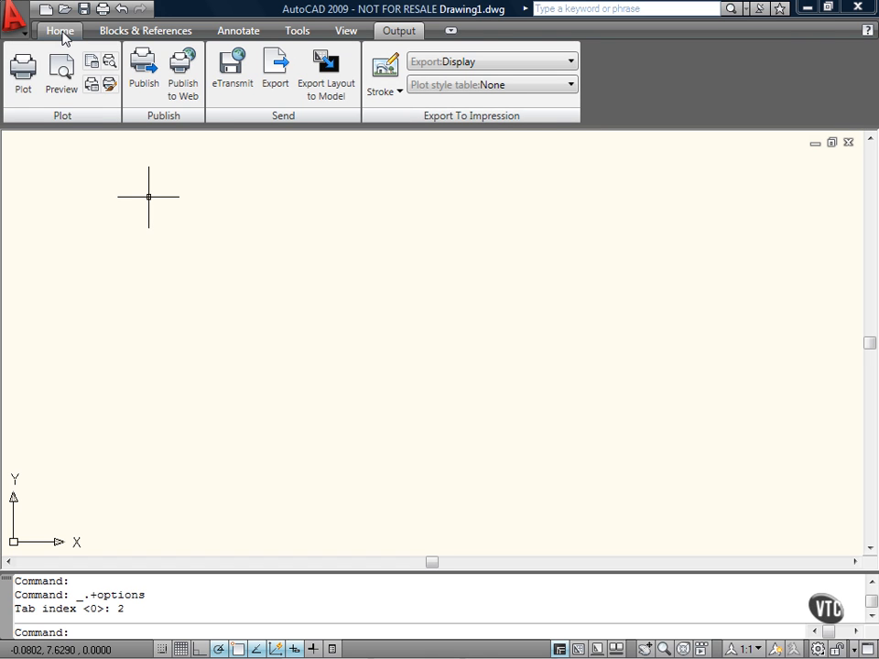
- Return to the Home tab and expand the Draw panel's extra tools
{"action": "left_click", "coordinate": [59, 33]}
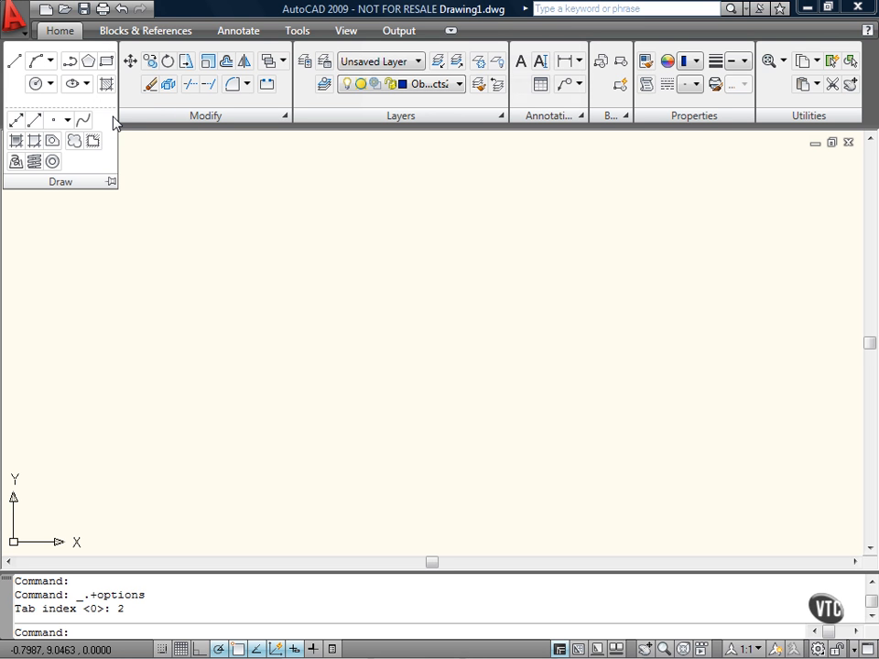
{"action": "mouse_move", "coordinate": [112, 184]}
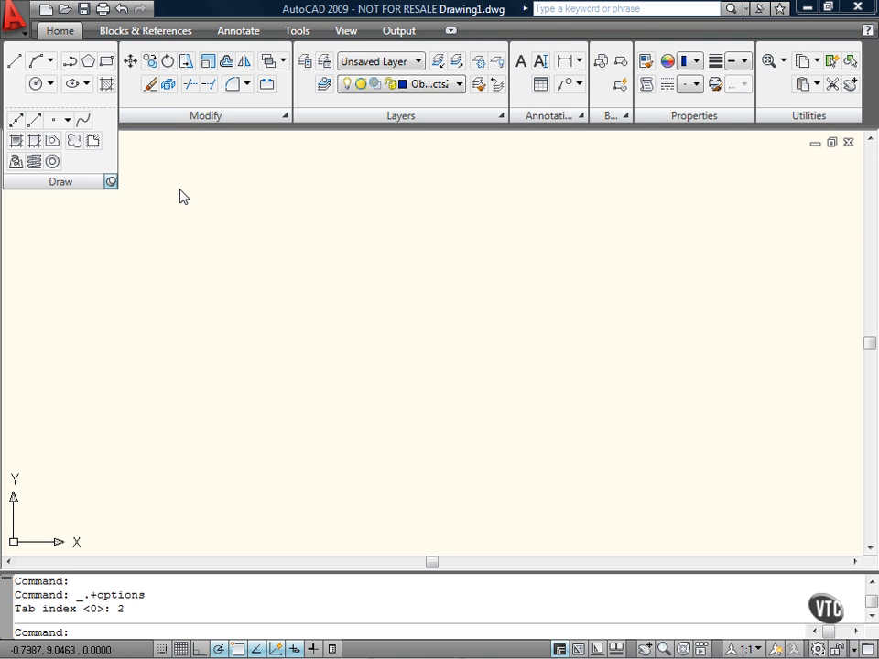
{"action": "mouse_move", "coordinate": [110, 187]}
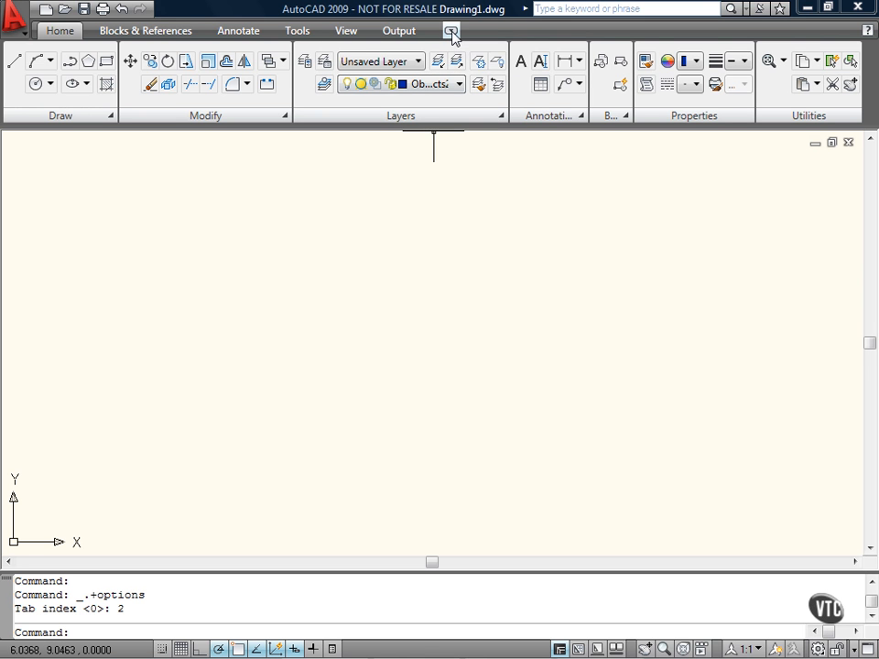
{"action": "mouse_move", "coordinate": [447, 33]}
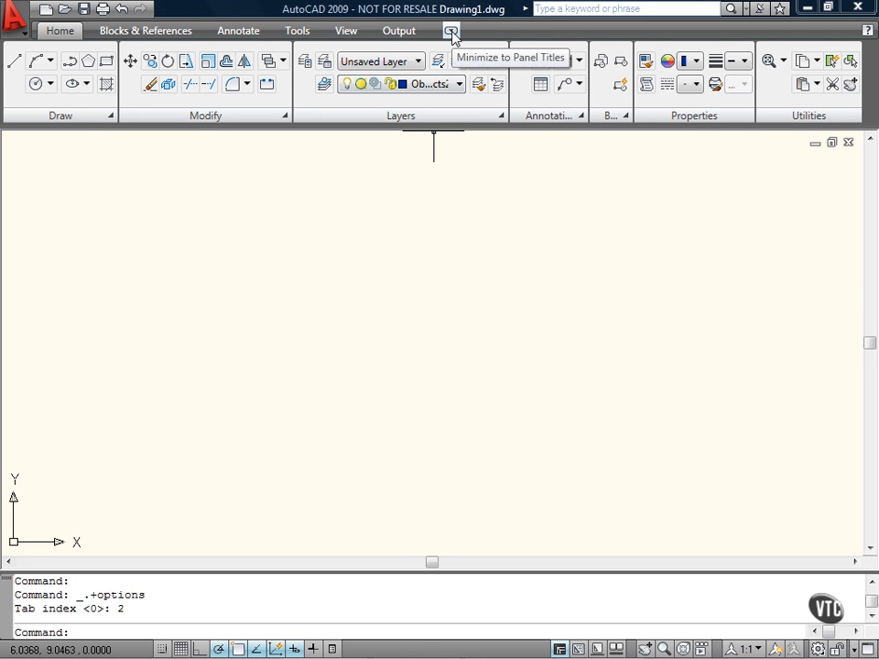
- Minimize the ribbon to panel titles only using the toggle beside the tabs
{"action": "left_click", "coordinate": [450, 30]}
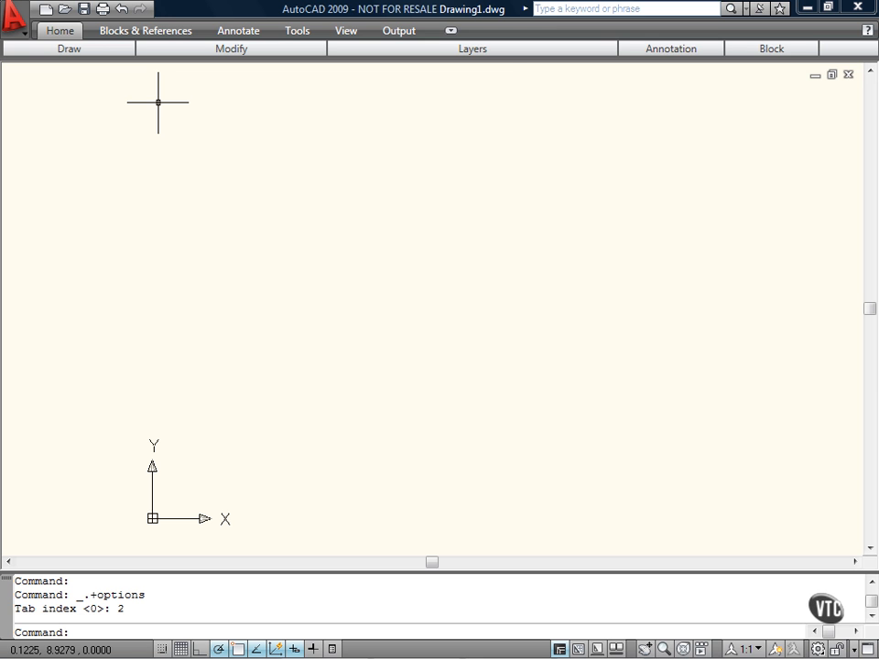
{"action": "mouse_move", "coordinate": [448, 33]}
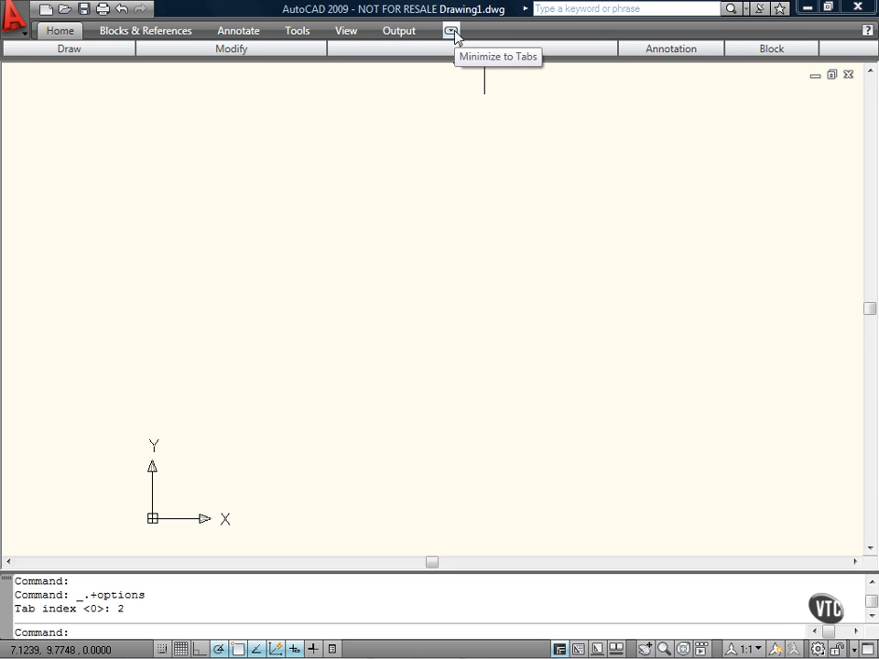
- Restore the full Home ribbon with Draw, Modify, Layers and Properties panels visible
{"action": "left_click", "coordinate": [447, 33]}
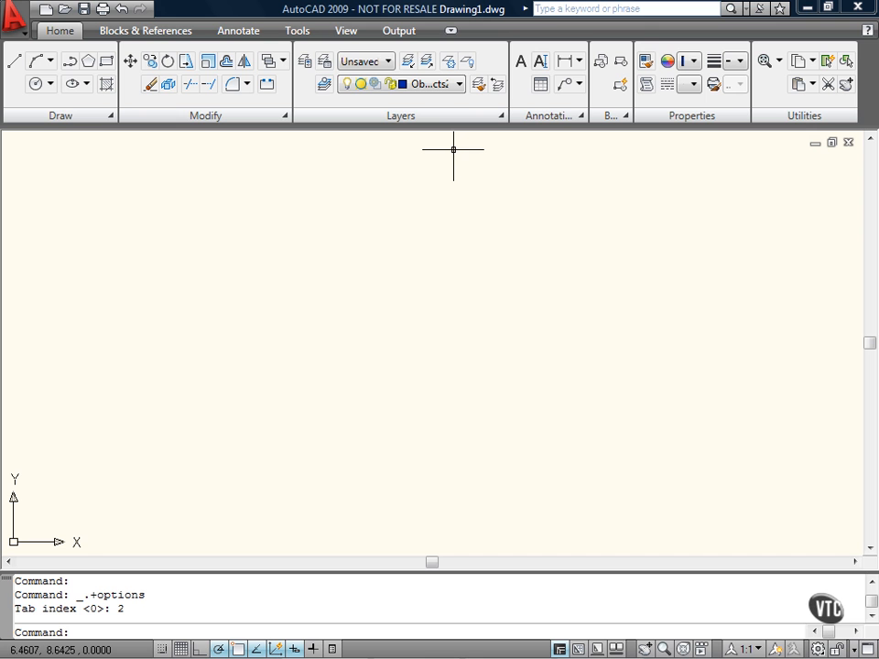
{"action": "mouse_move", "coordinate": [180, 200]}
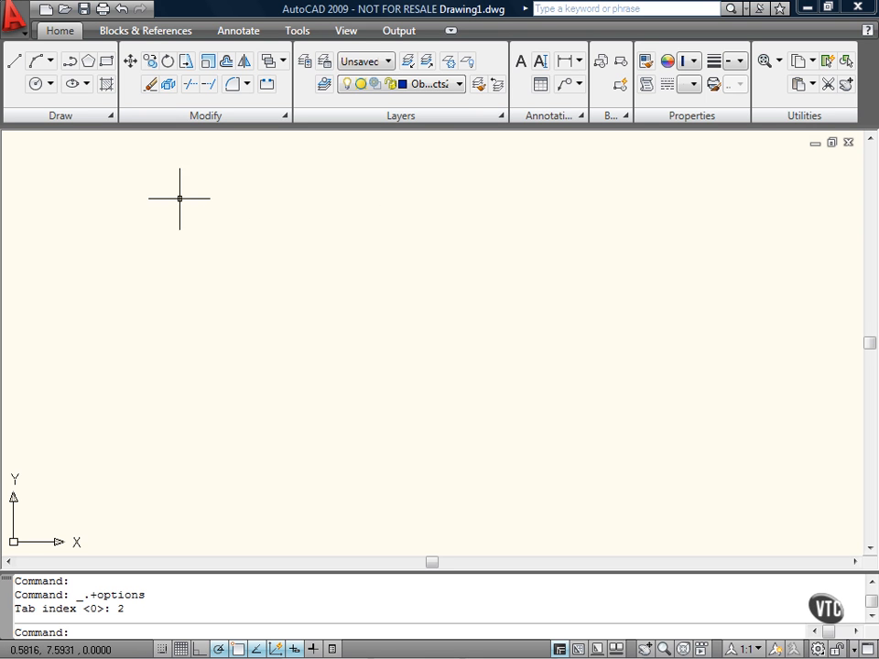
{"action": "mouse_move", "coordinate": [119, 145]}
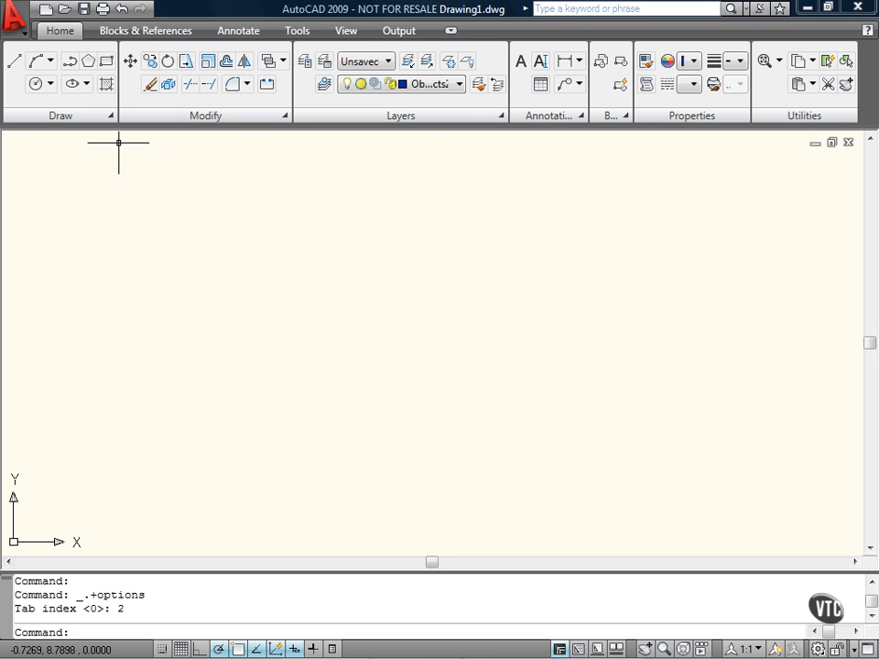
{"action": "mouse_move", "coordinate": [134, 227]}
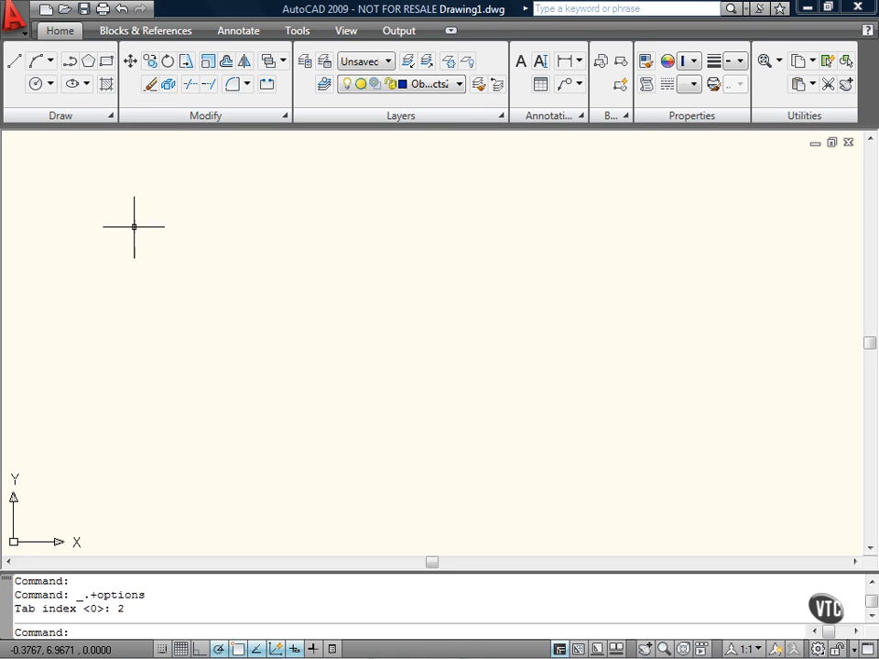